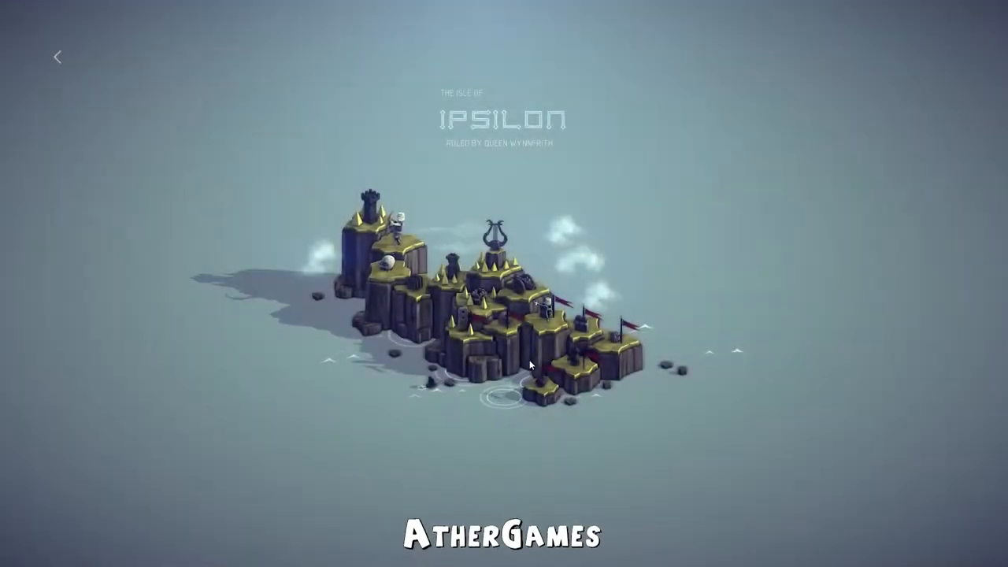
Enter the Thinside Fort build screen from the Isle of Ipsilon map.
click(539, 326)
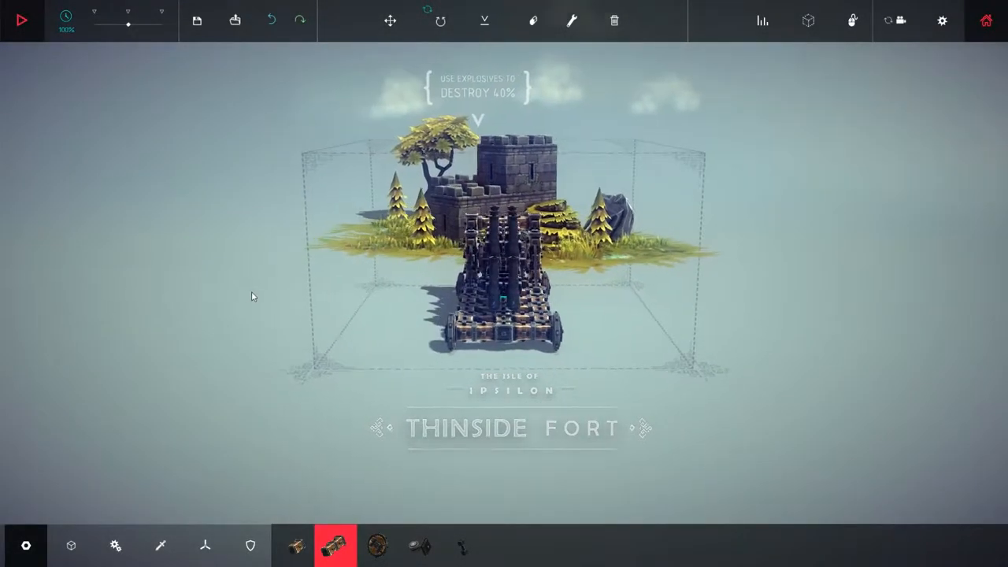
Erase the old machine's tall upper blocks, keeping only the wheeled base frame.
click(116, 545)
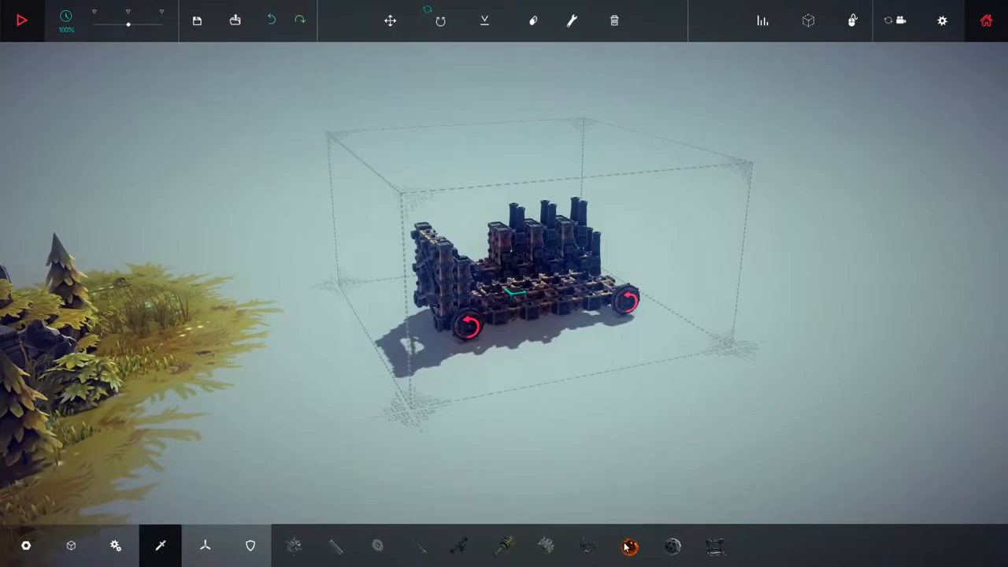
mouse_move(671, 546)
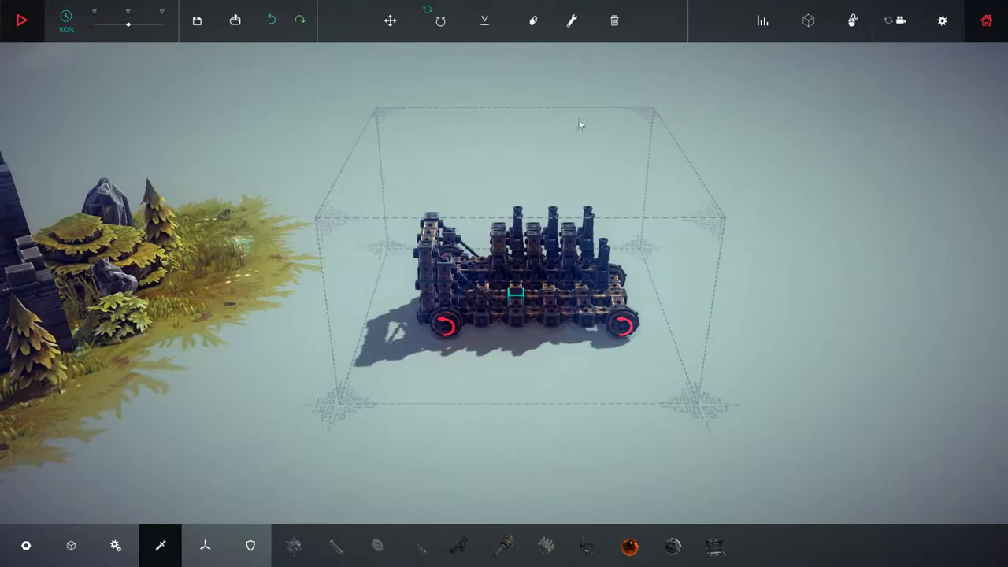
mouse_move(452, 140)
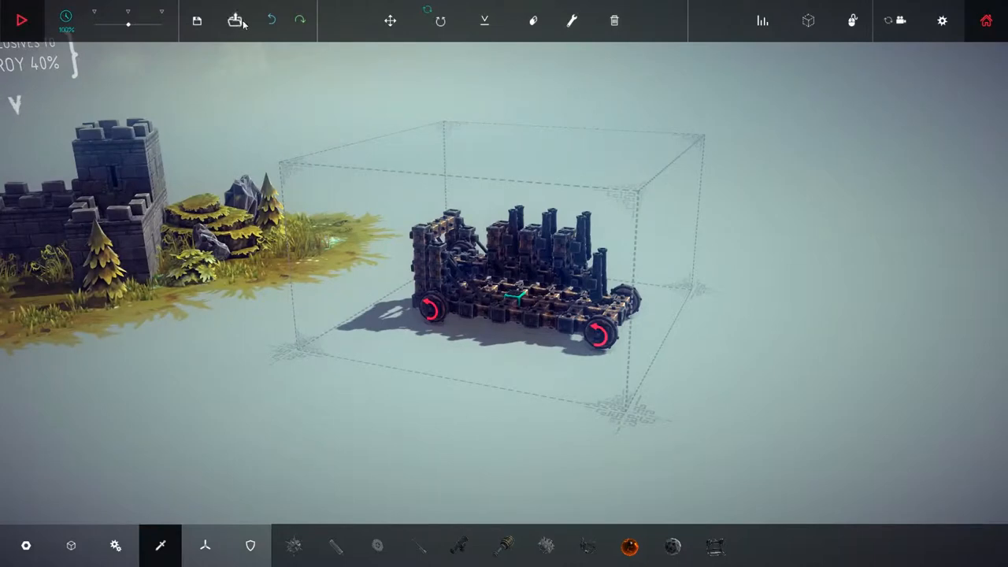
click(236, 21)
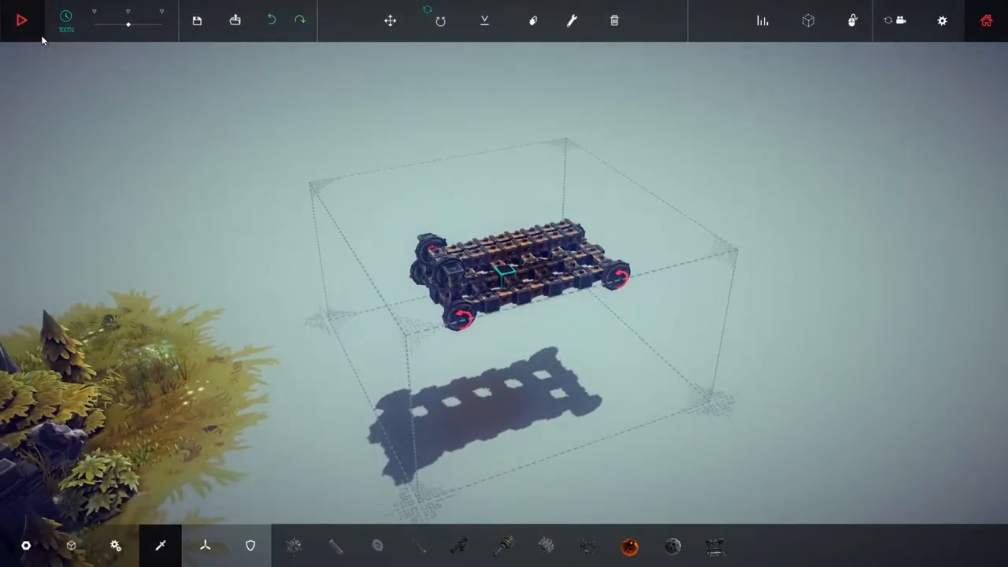
mouse_move(390, 20)
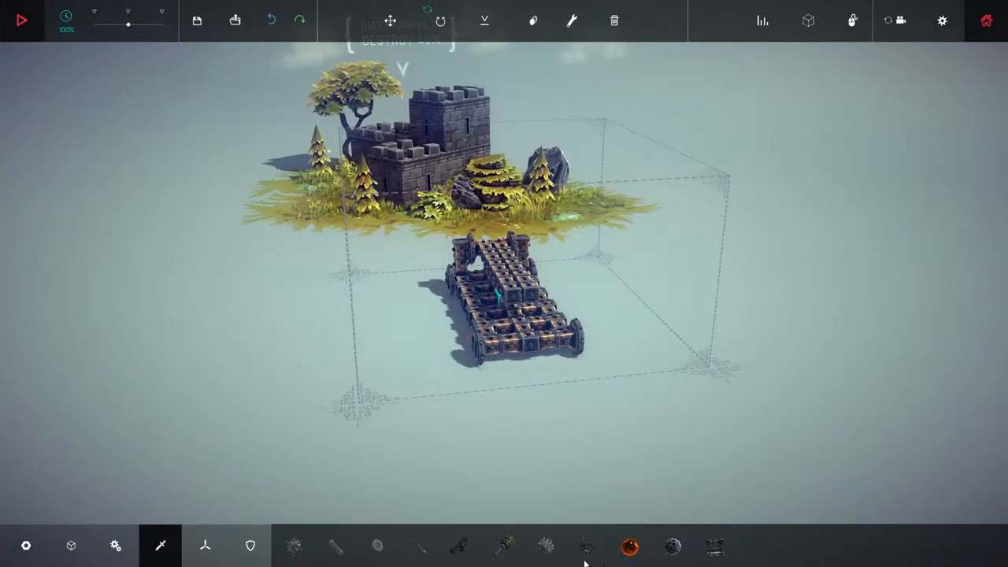
Place two Grabber bomb holders from the Weaponry tab onto the chassis.
click(586, 545)
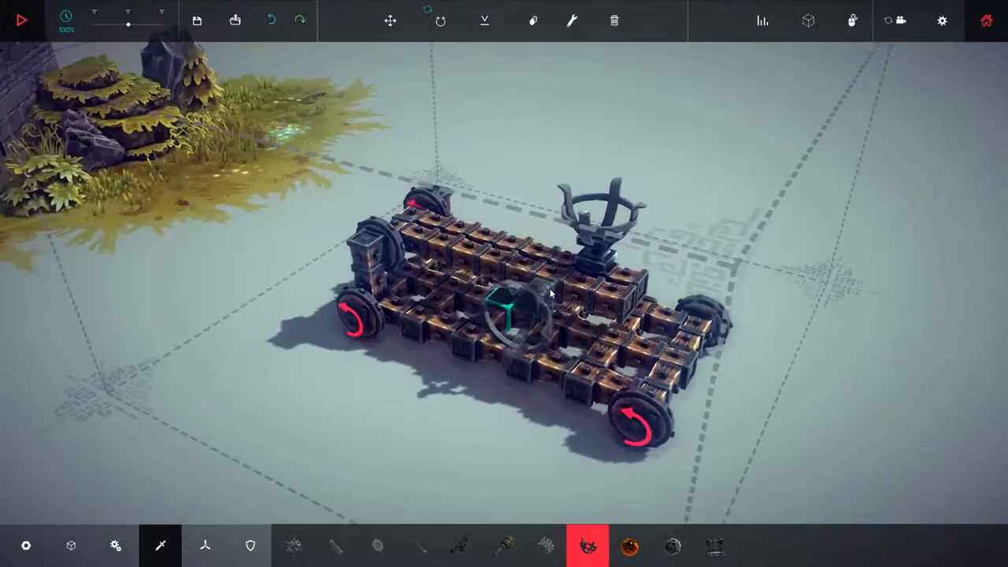
mouse_move(389, 21)
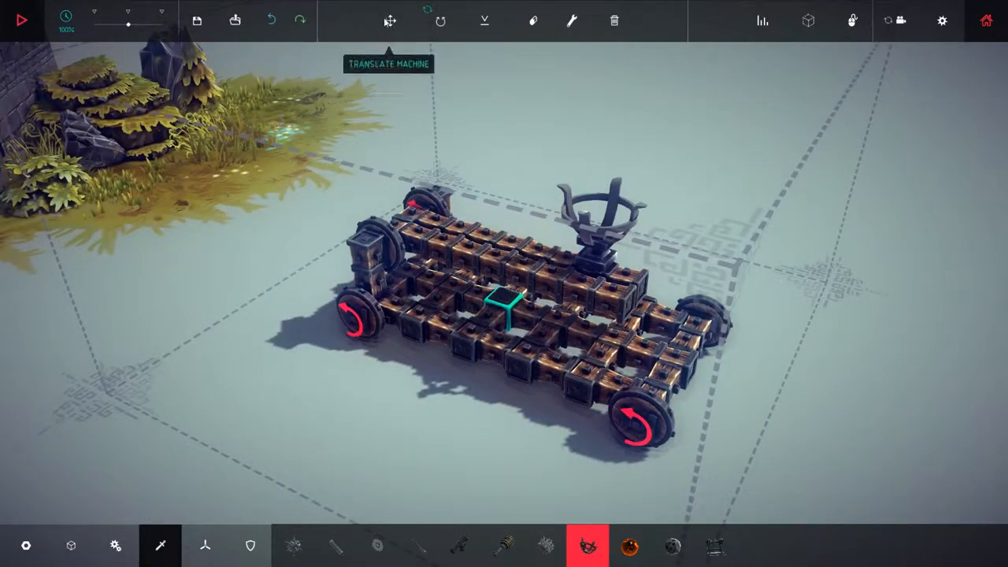
mouse_move(520, 188)
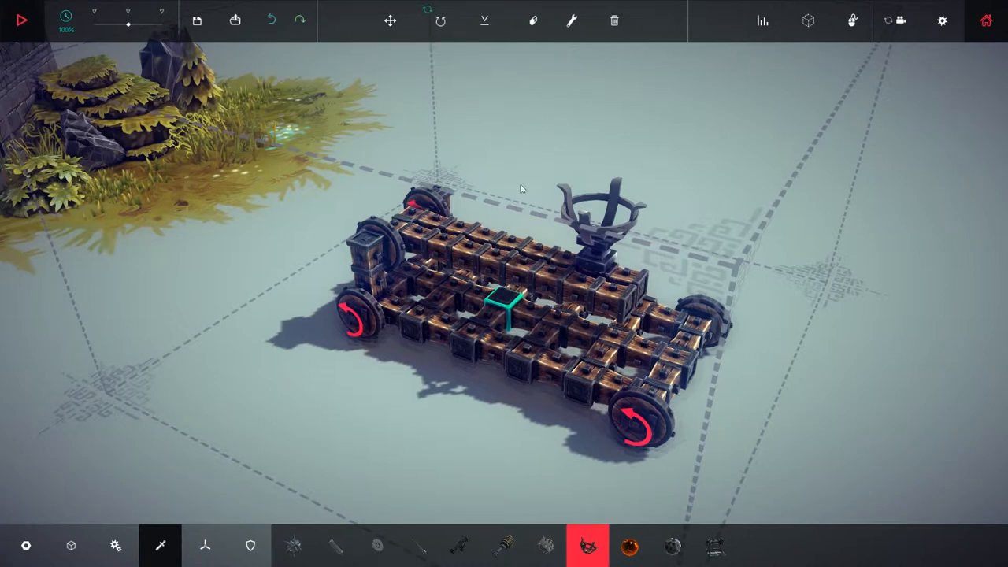
mouse_move(535, 29)
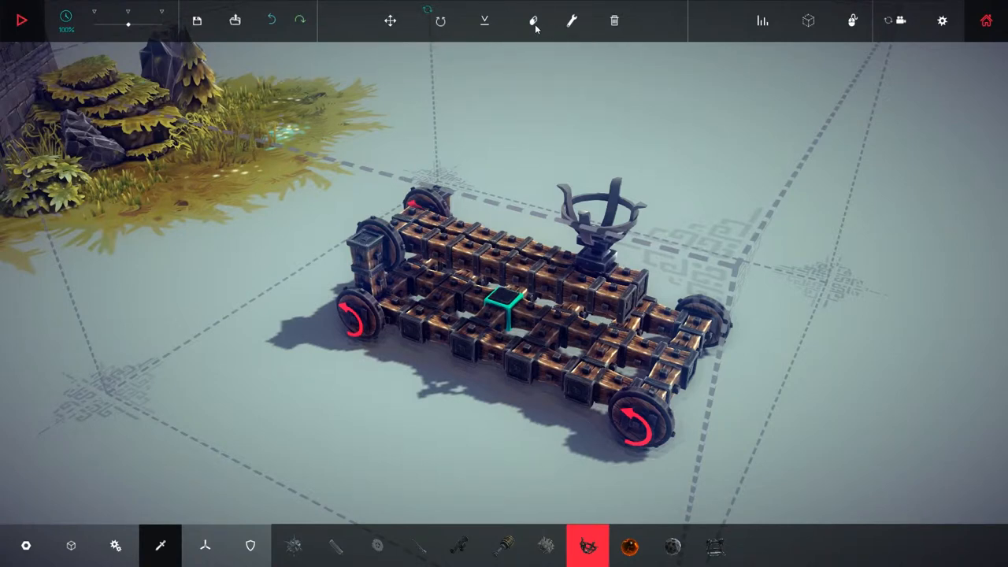
click(533, 21)
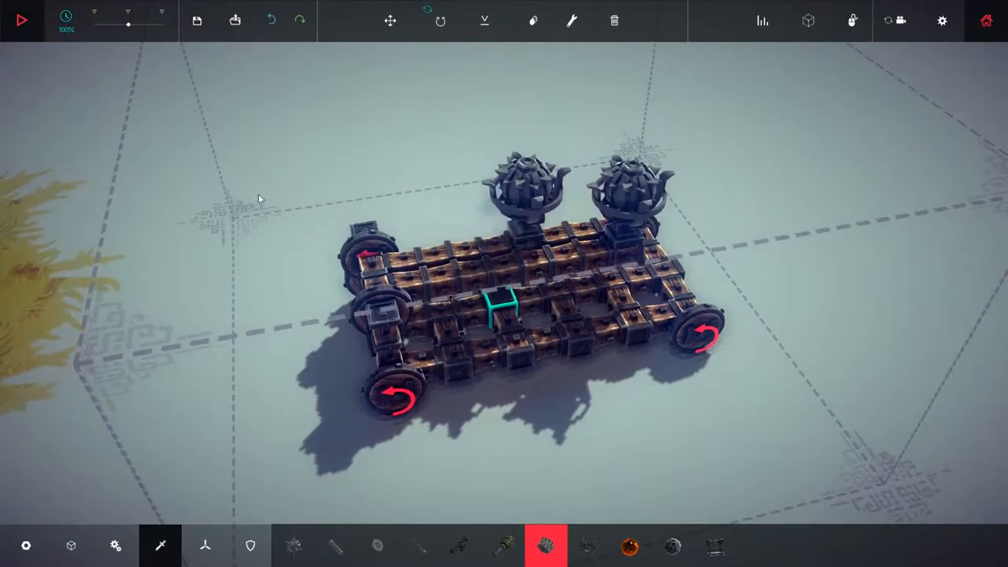
mouse_move(546, 545)
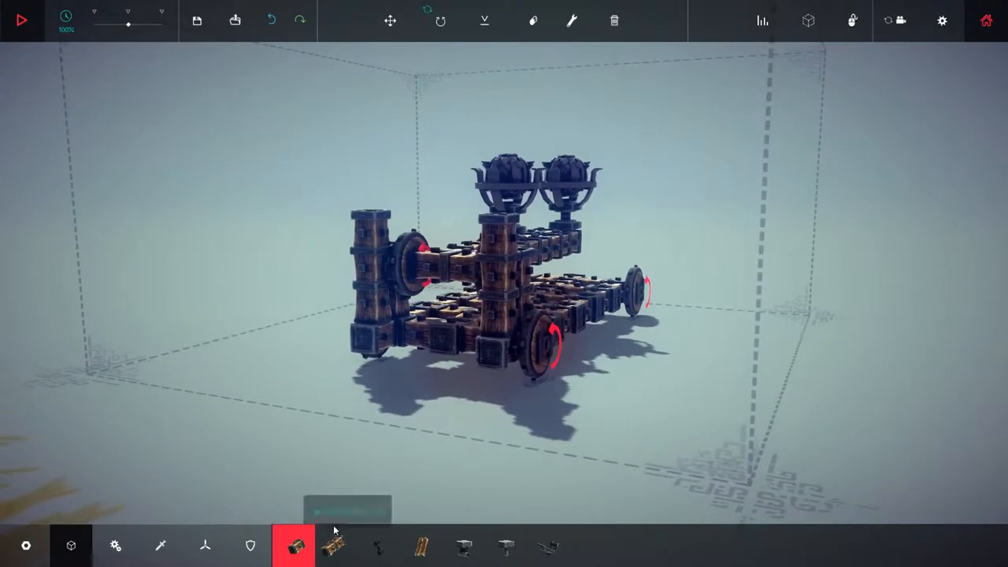
Stack wooden blocks into an upright frame with diagonal braces and a throwing arm.
click(334, 545)
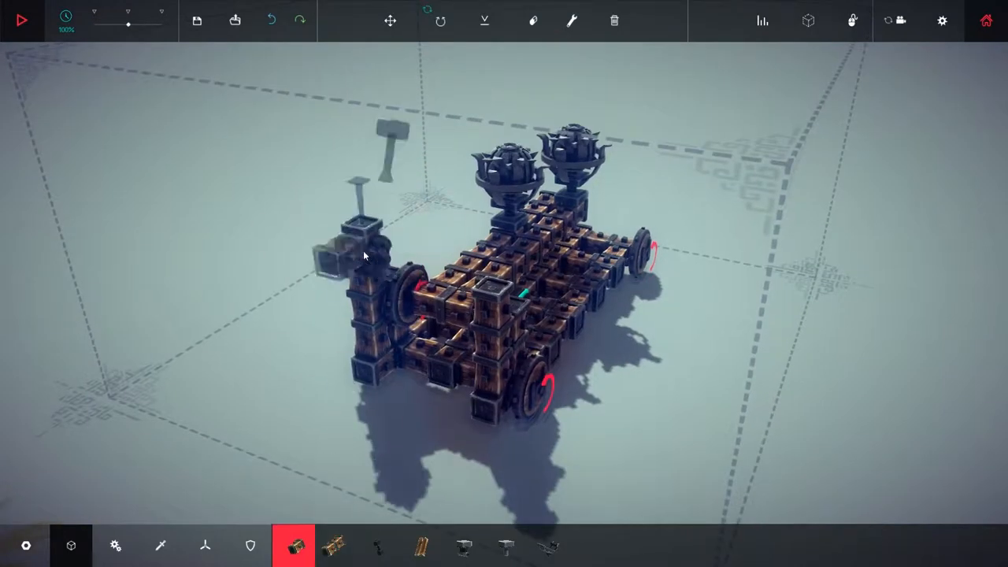
click(335, 545)
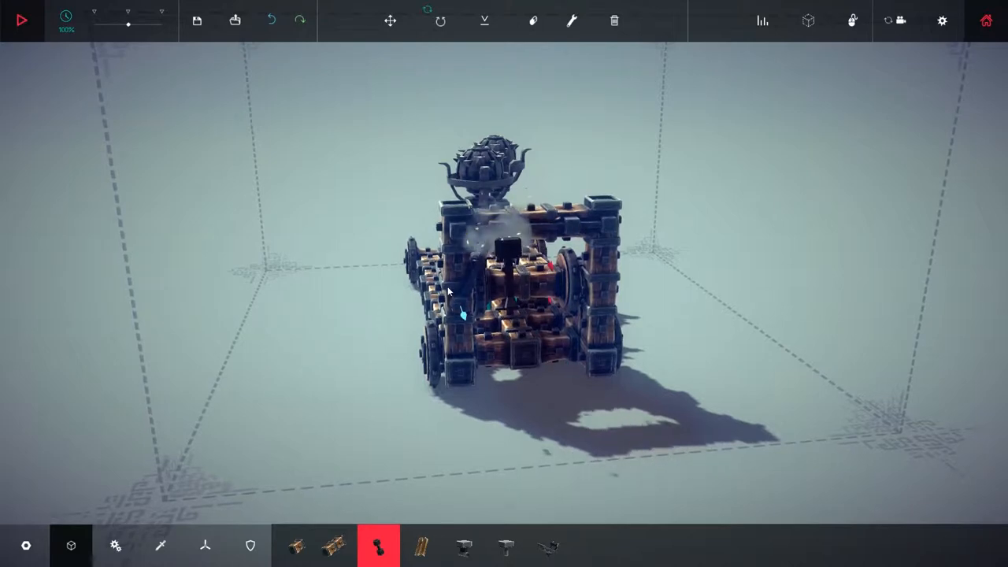
click(271, 21)
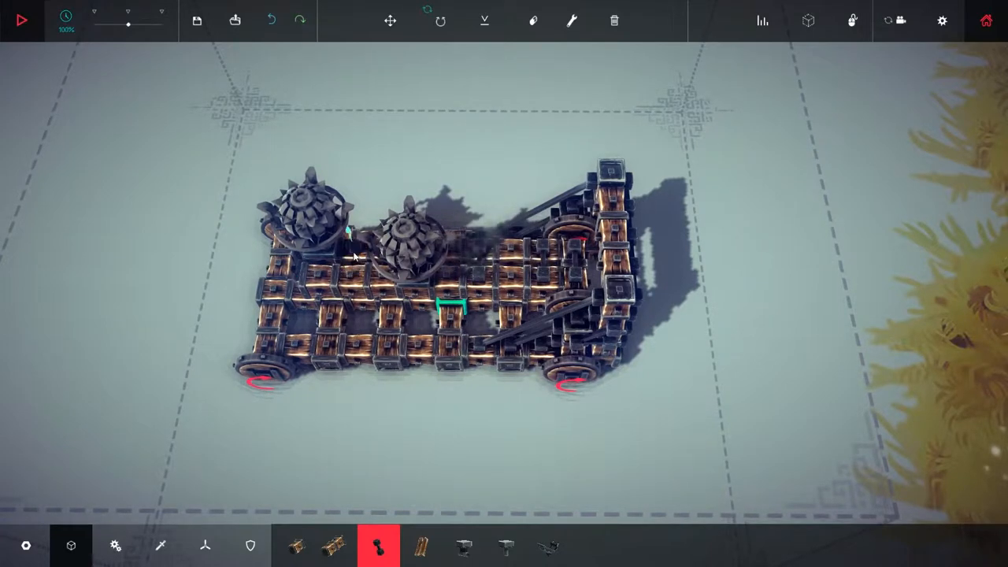
click(271, 19)
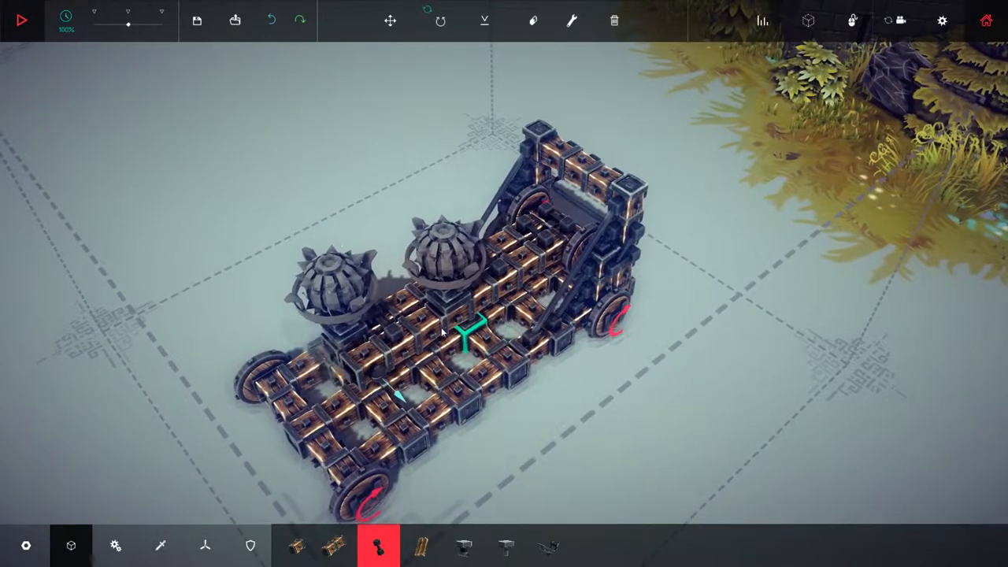
mouse_move(571, 20)
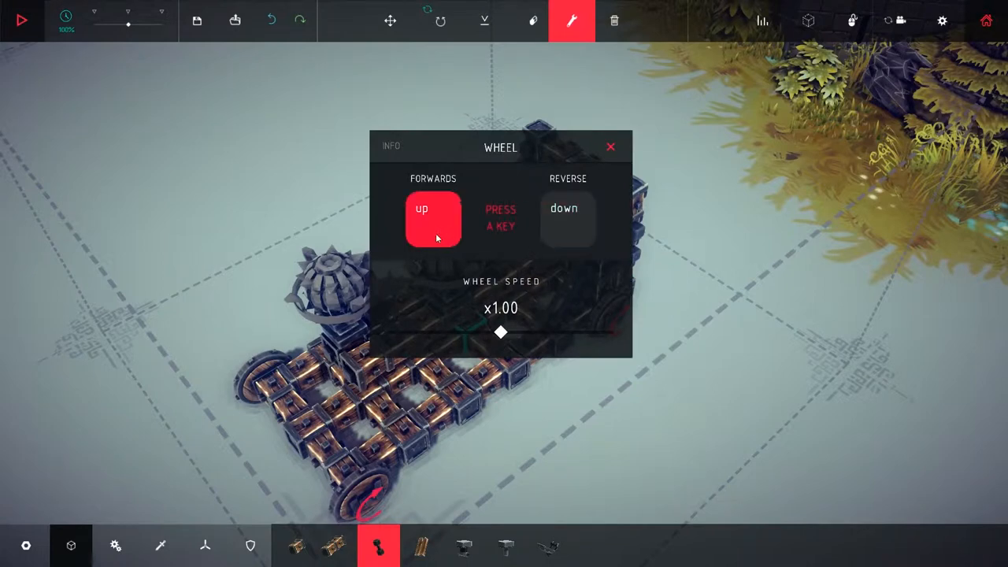
Bind wheel Forwards to T and Reverse to G, keeping speed at x1.00.
click(568, 219)
text(g)
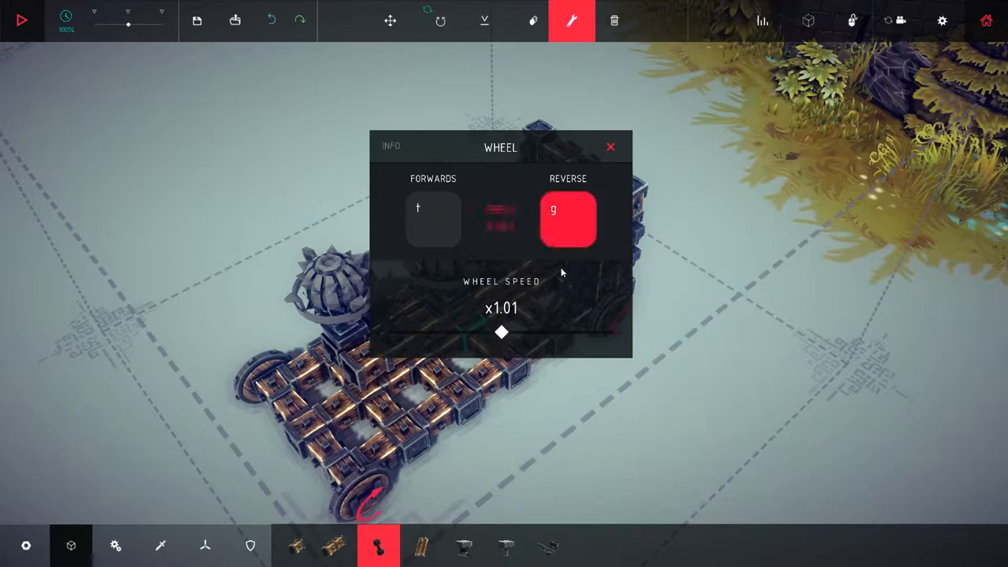
drag(502, 332, 498, 332)
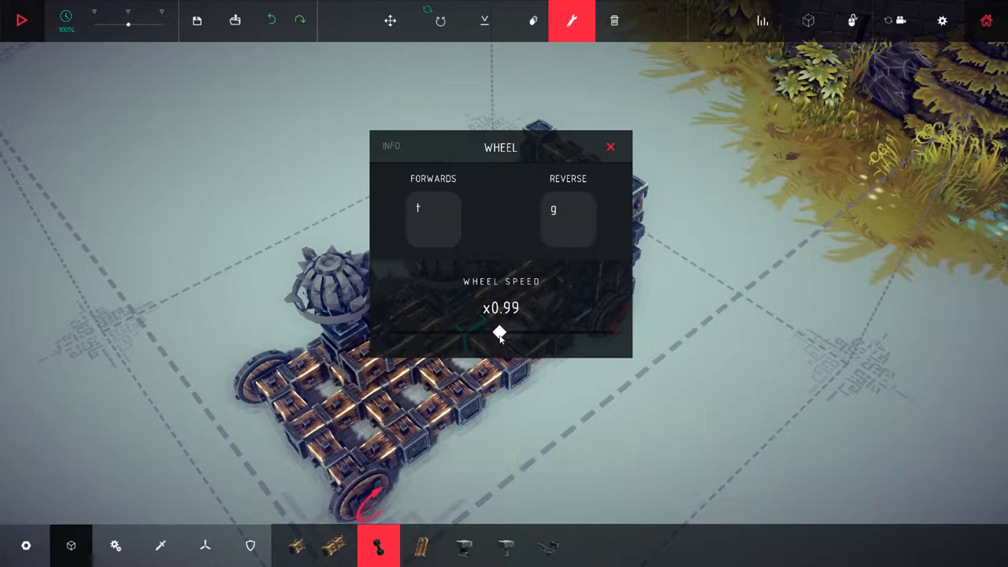
click(610, 147)
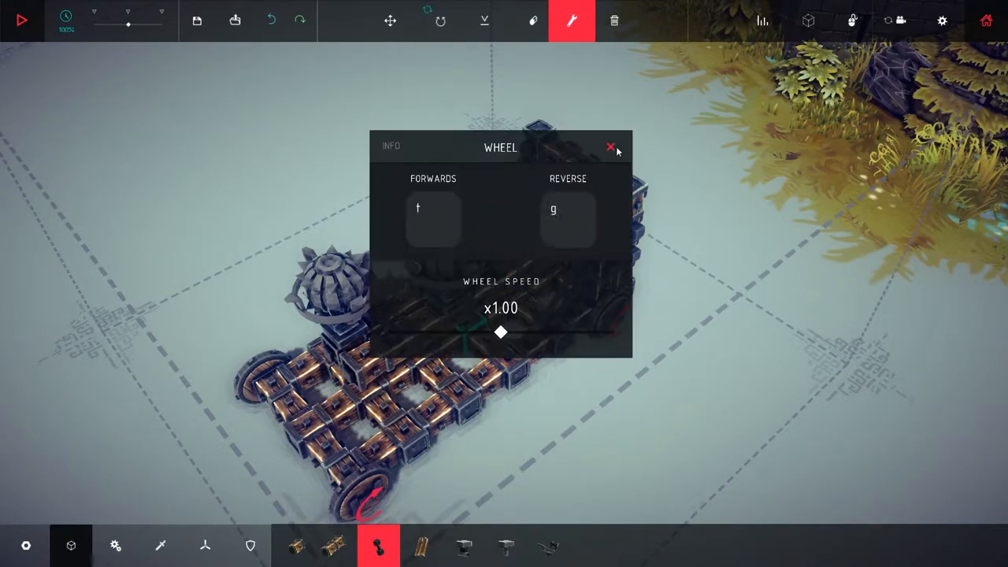
click(611, 147)
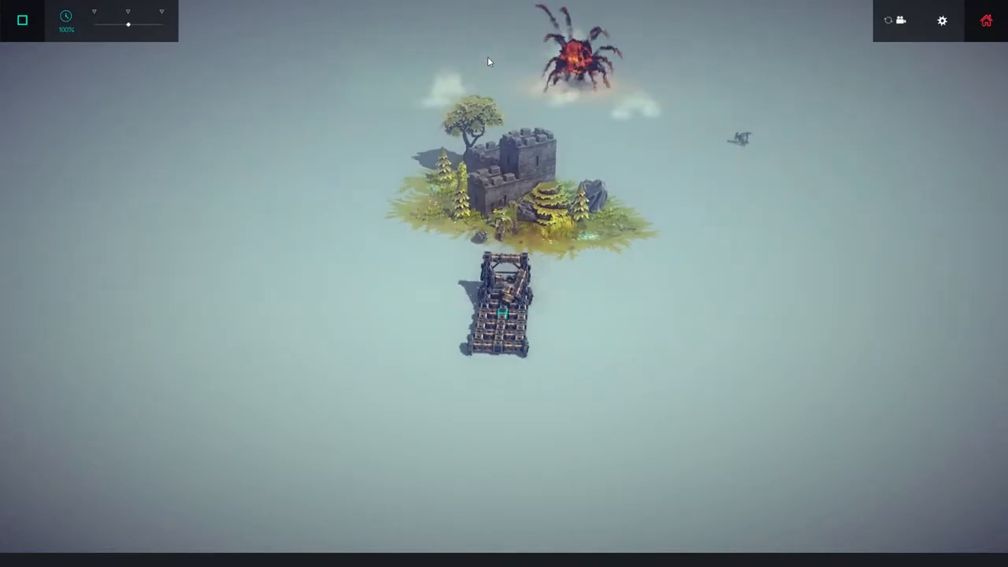
Stop the simulation to return to build mode, then launch the machine again.
click(22, 20)
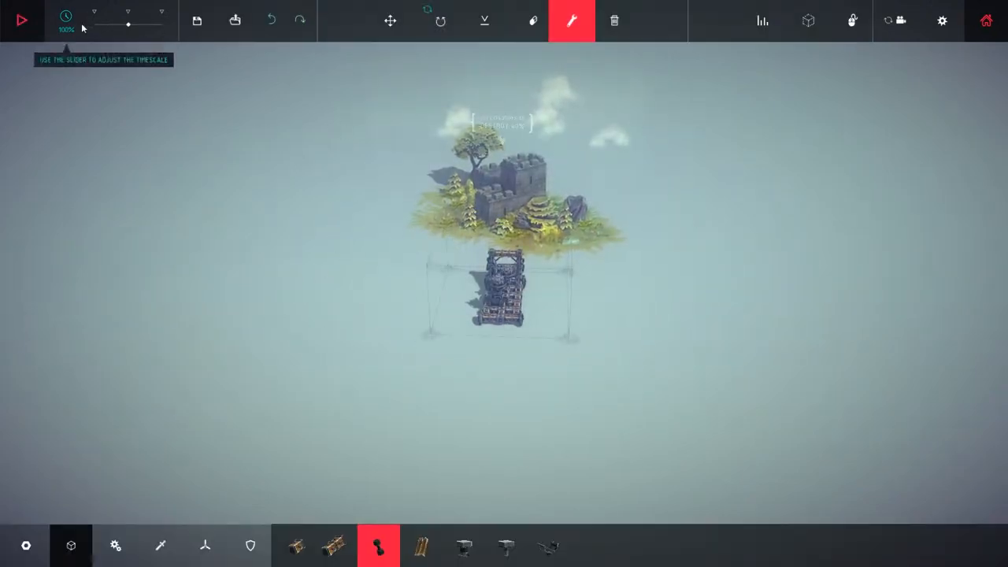
click(21, 20)
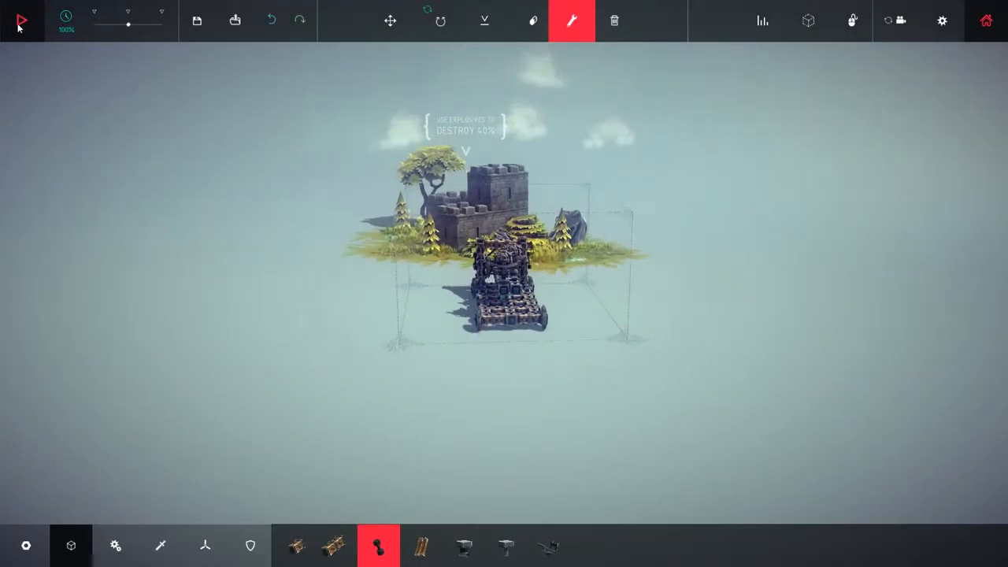
click(22, 20)
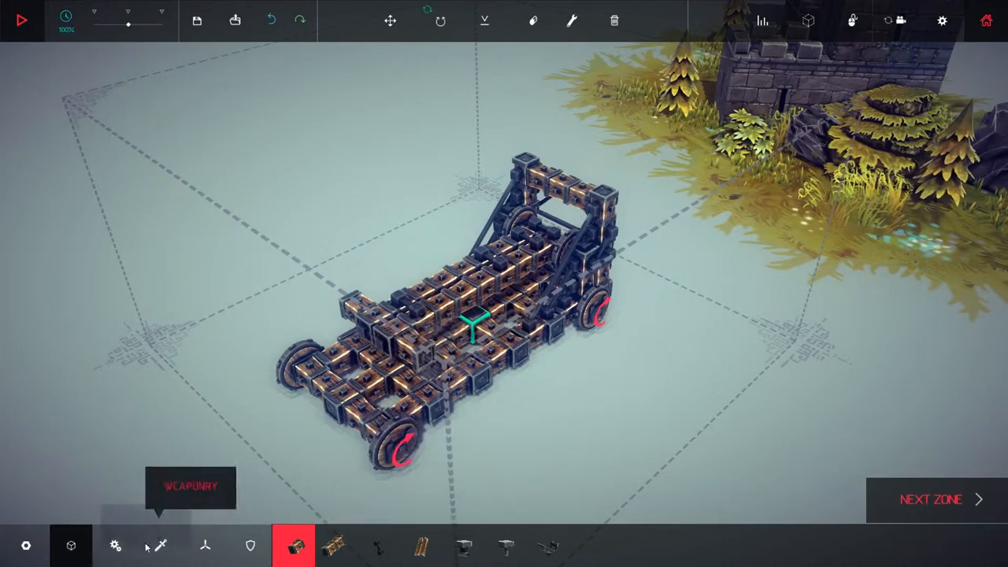
Add a bomb holder at the machine's front, then pick Brace from basic blocks.
click(115, 545)
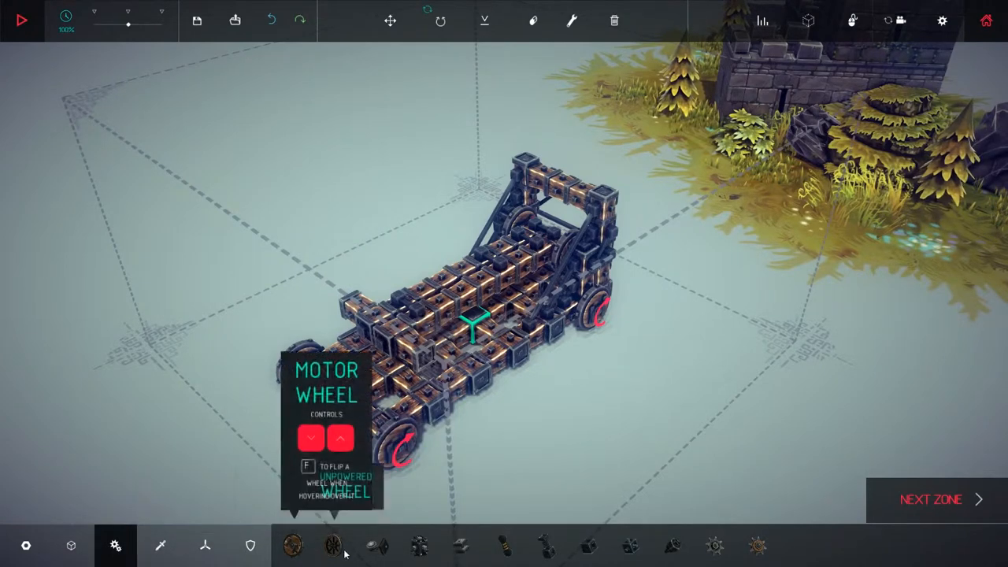
click(160, 545)
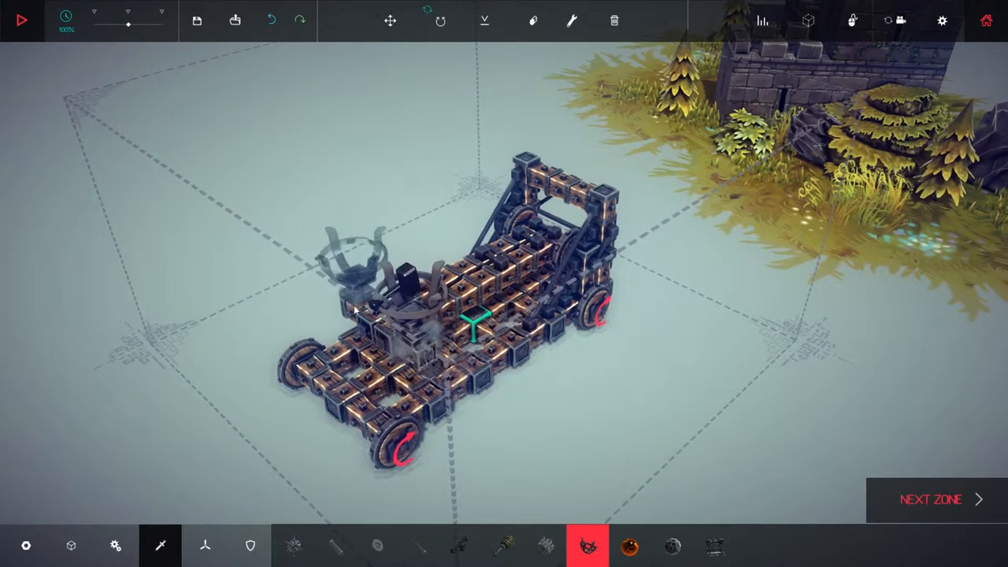
click(545, 546)
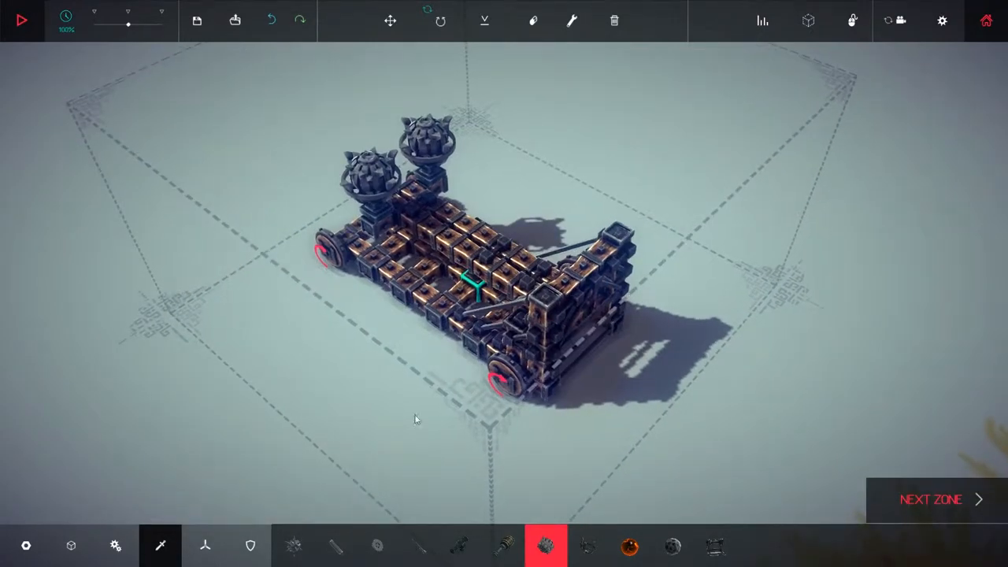
mouse_move(71, 545)
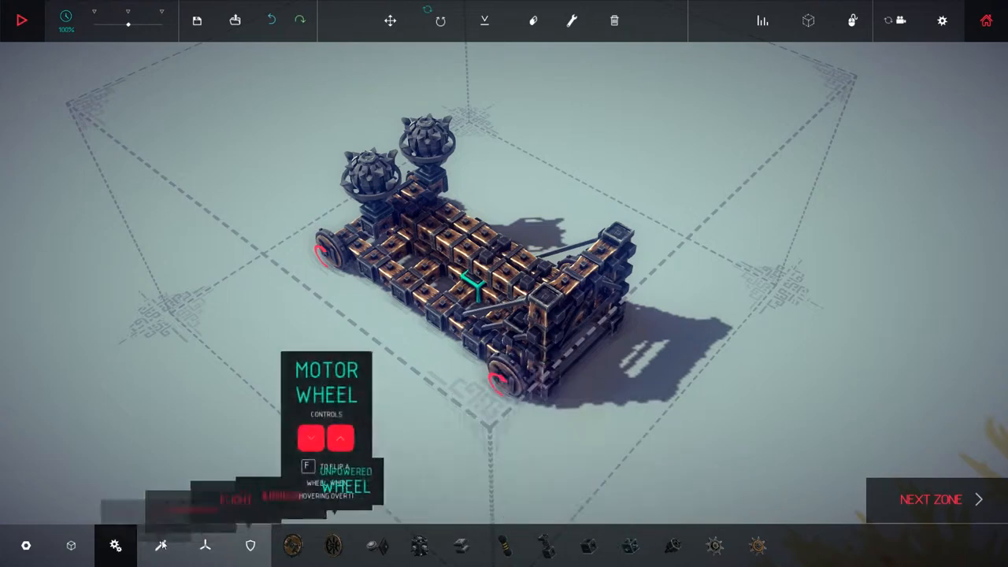
click(71, 545)
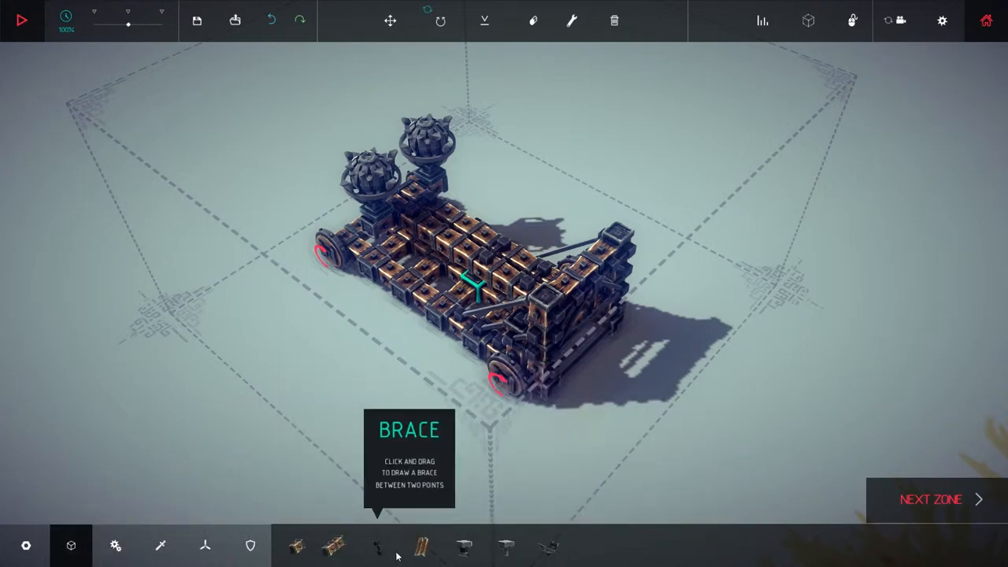
click(378, 545)
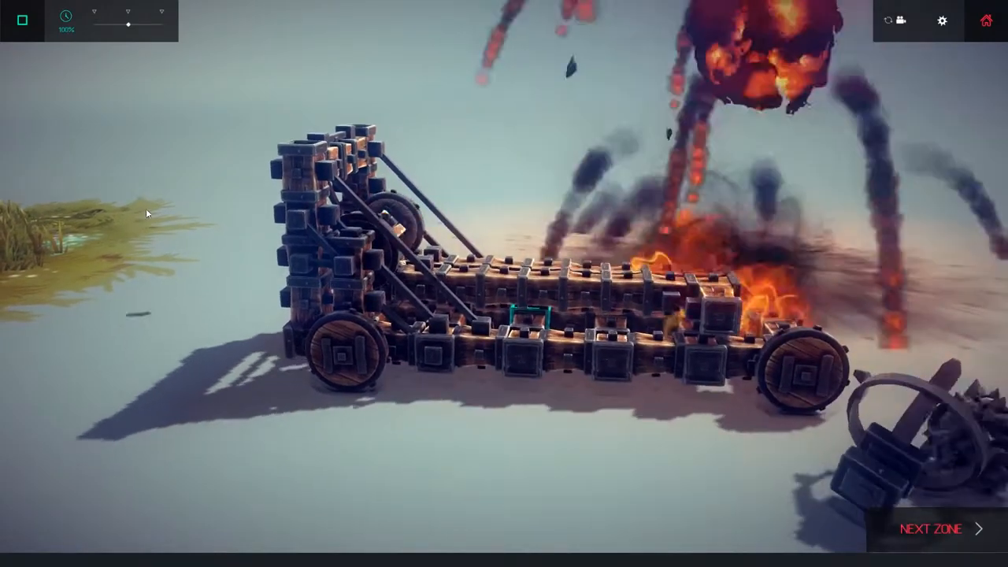
click(22, 19)
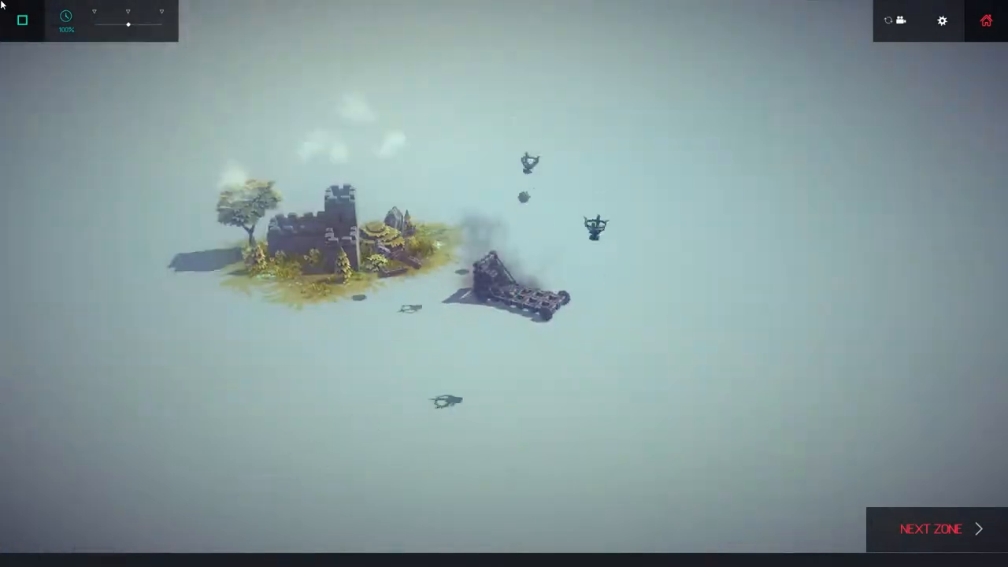
click(22, 20)
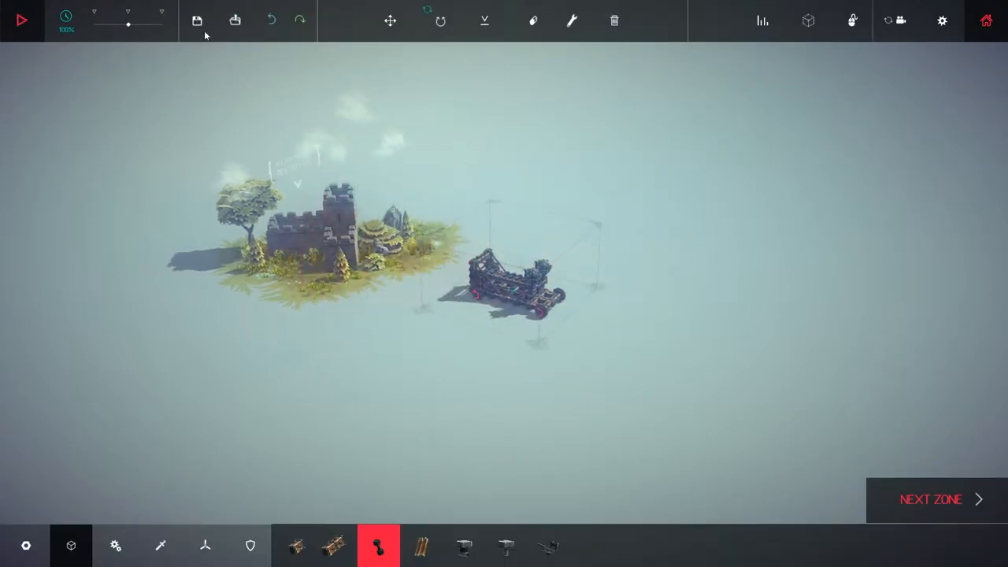
click(21, 19)
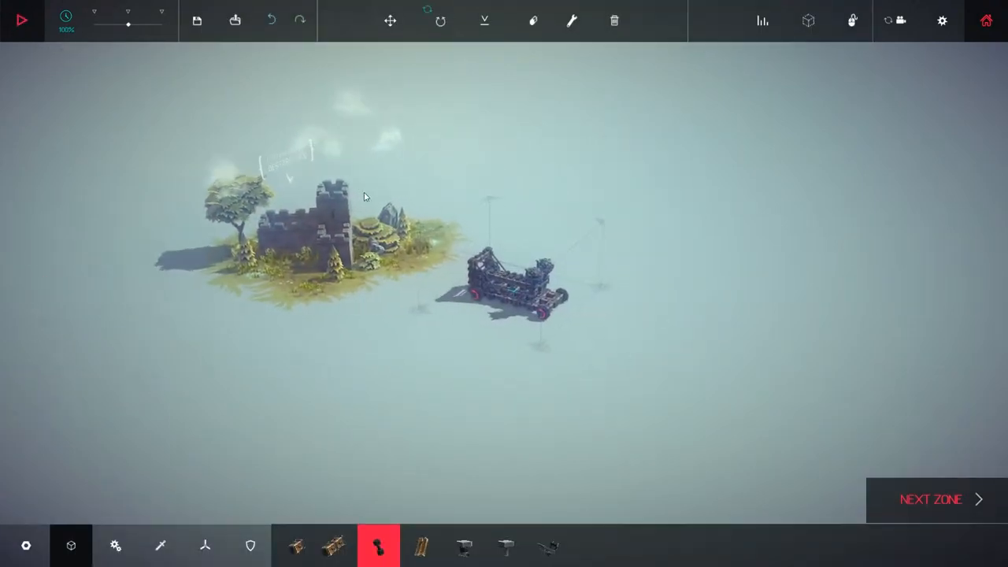
click(21, 19)
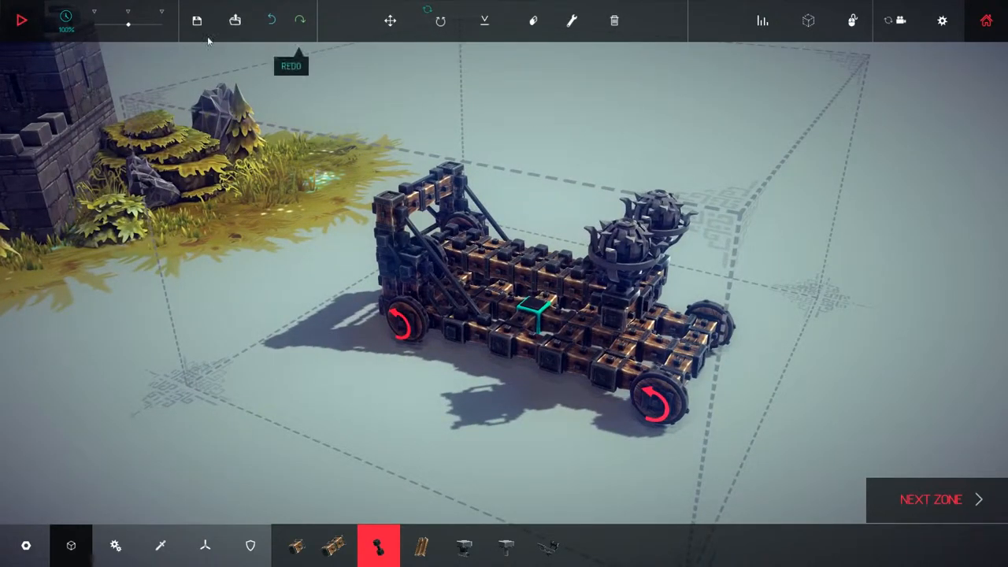
Set the motor wheels' speed slider to x0.50 and close the Wheel panel.
click(571, 21)
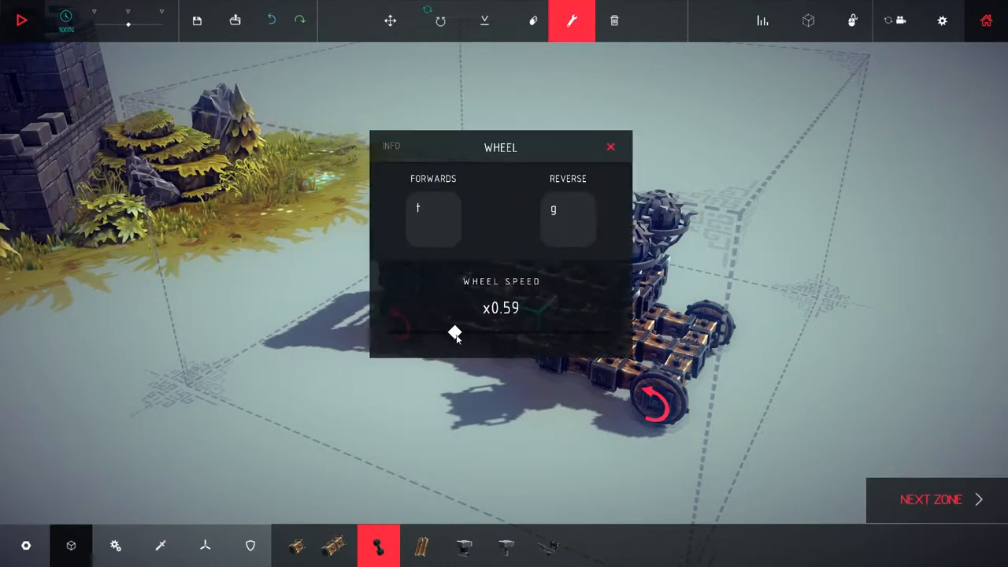
drag(454, 332, 444, 332)
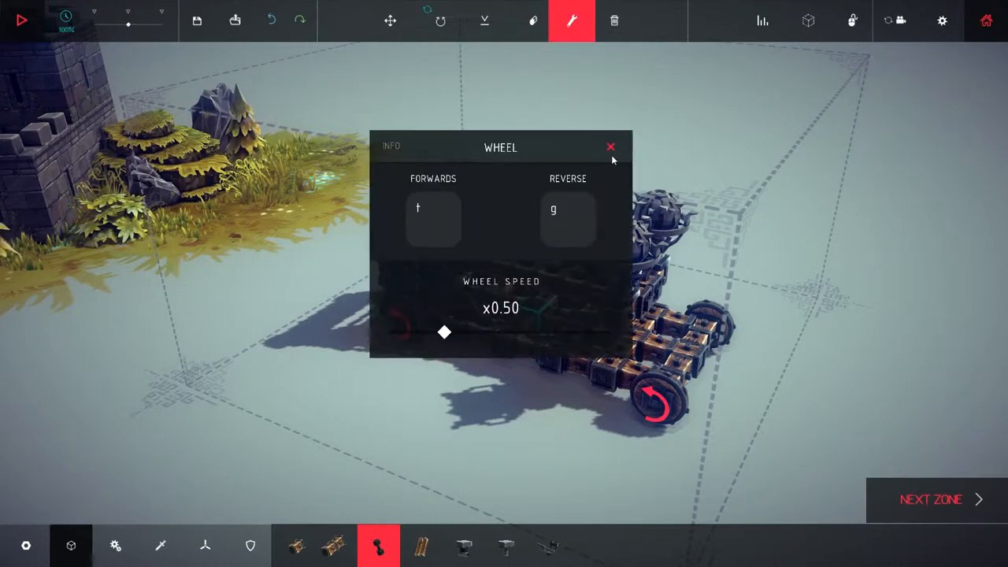
drag(445, 331, 501, 332)
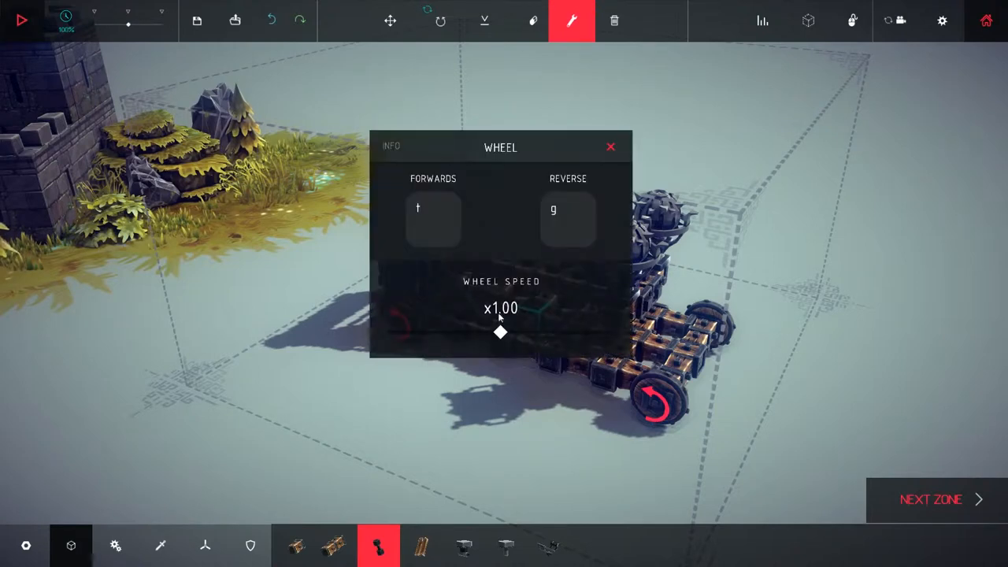
drag(501, 331, 443, 331)
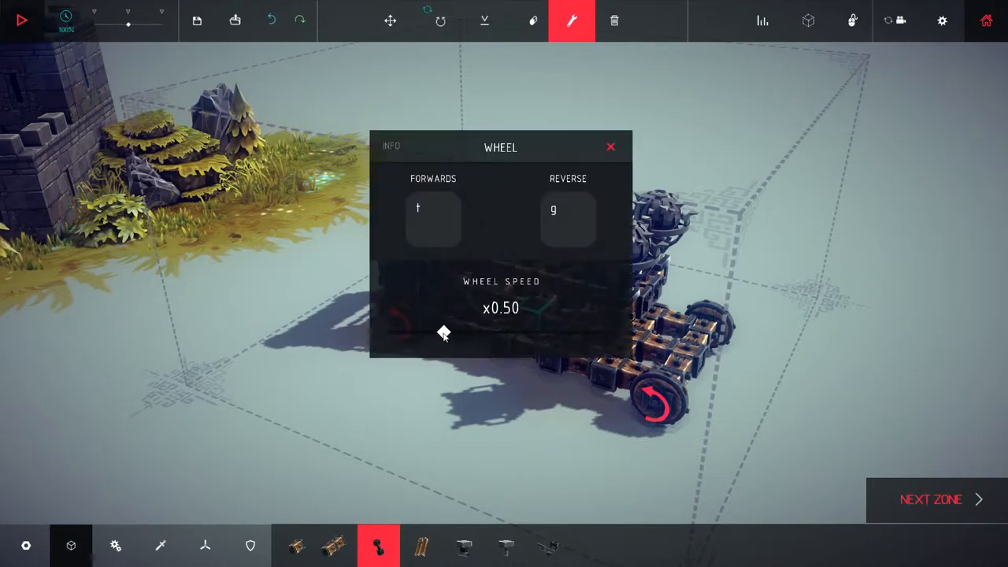
click(610, 147)
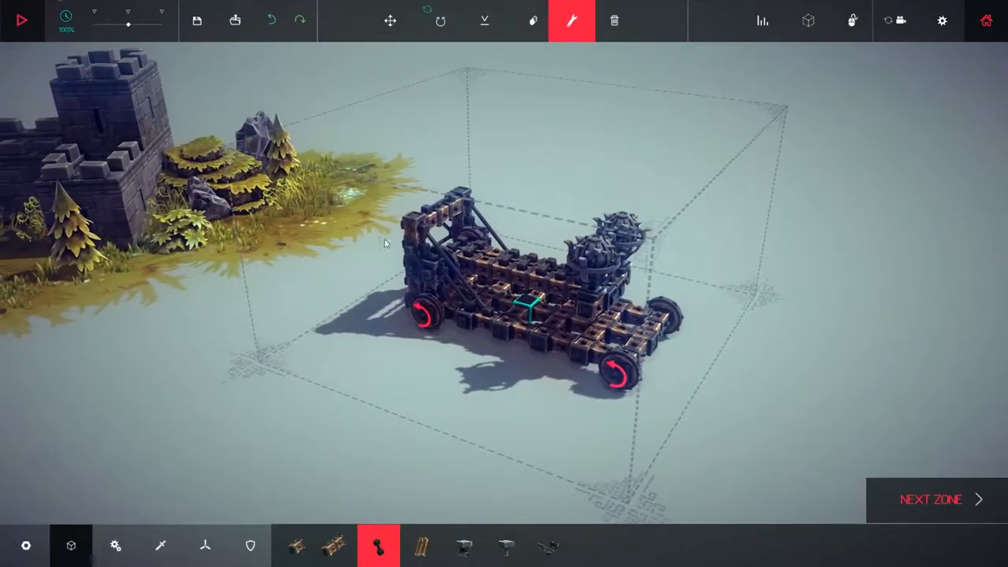
click(21, 19)
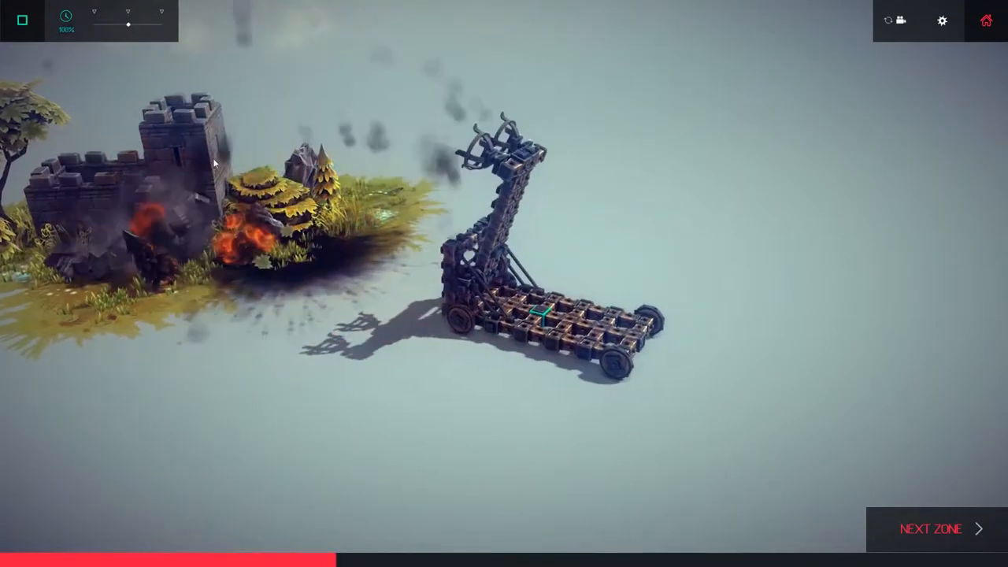
click(23, 20)
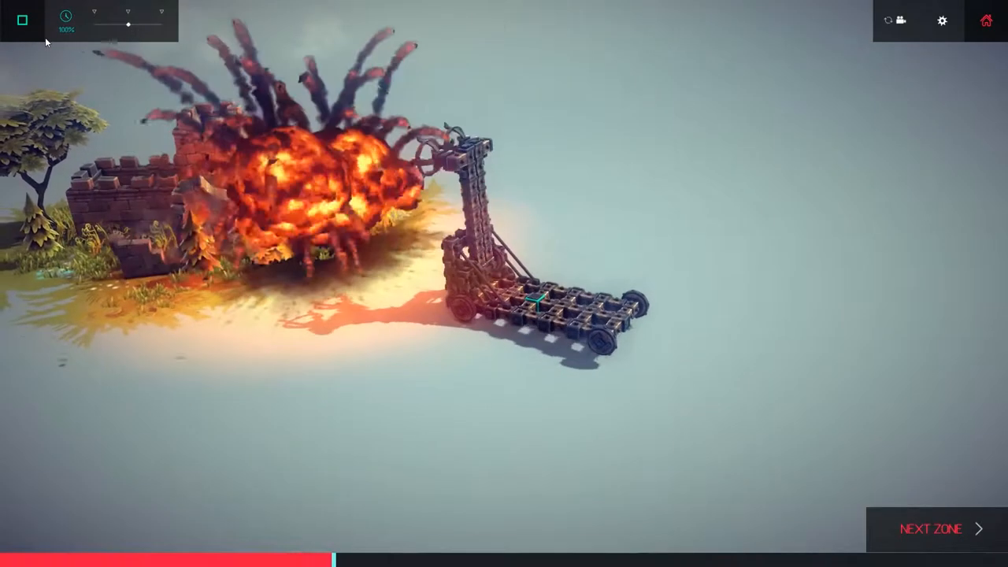
click(21, 20)
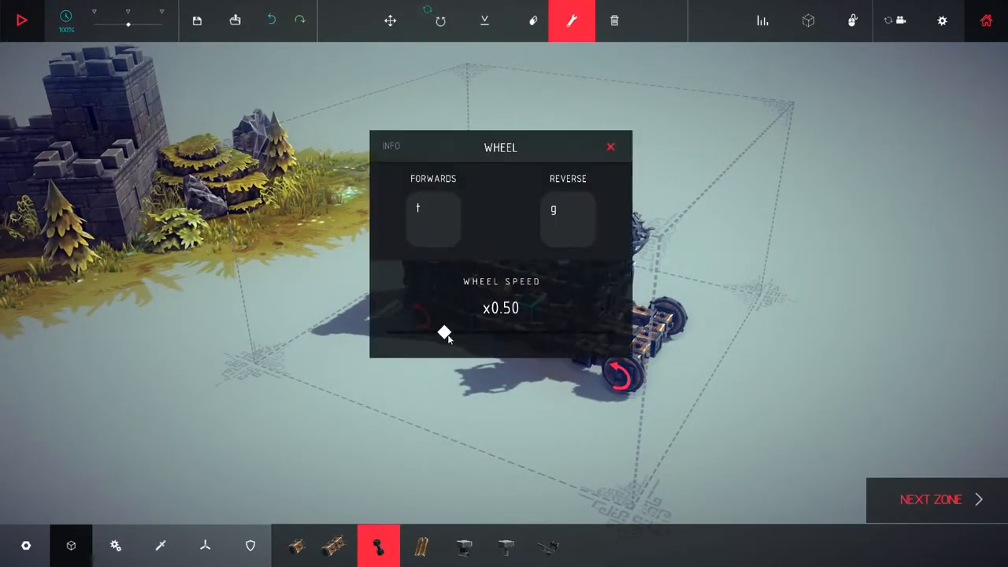
Nudge the Wheel Speed slider to x0.71 and close the Wheel panel.
drag(445, 332, 463, 332)
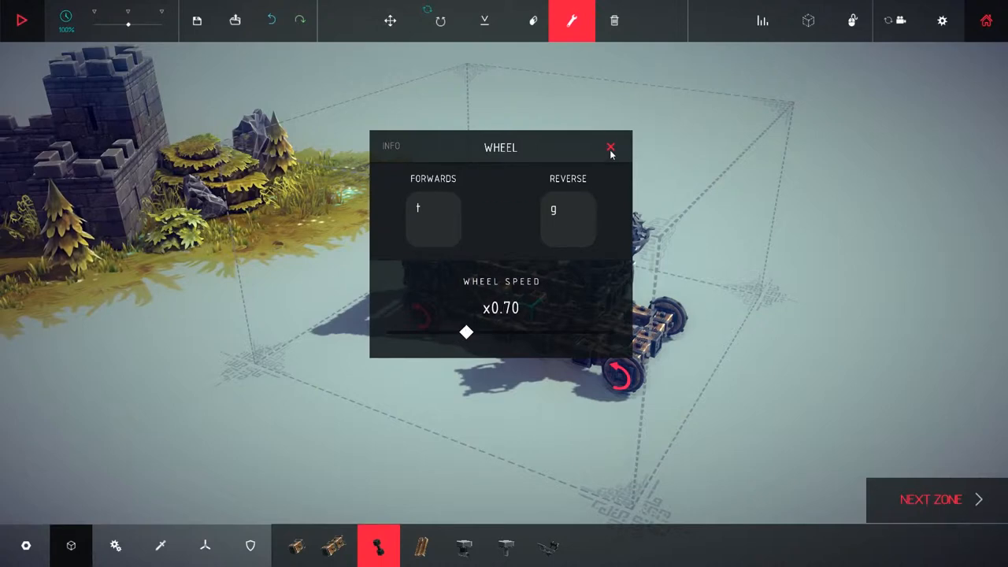
drag(467, 331, 449, 332)
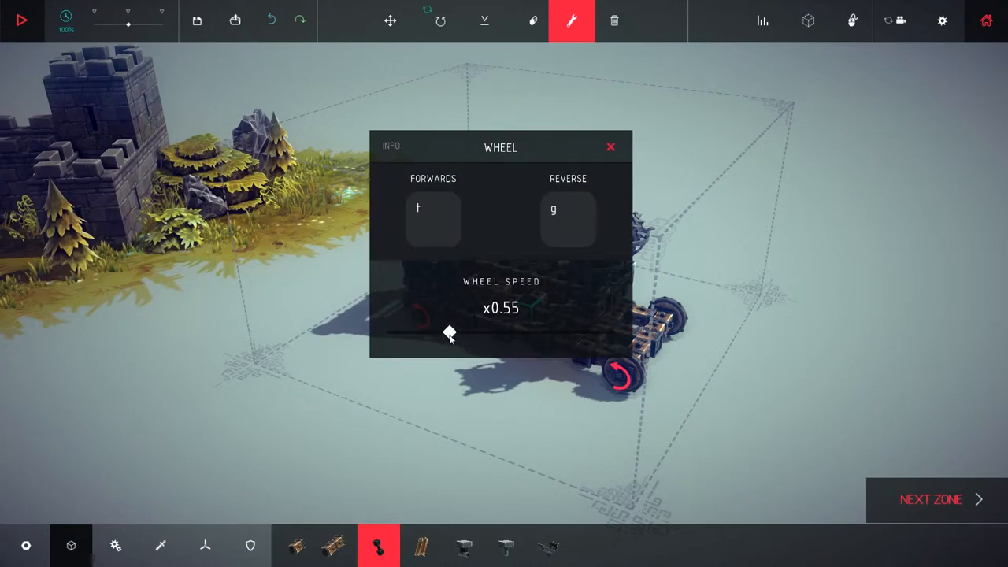
drag(449, 332, 466, 332)
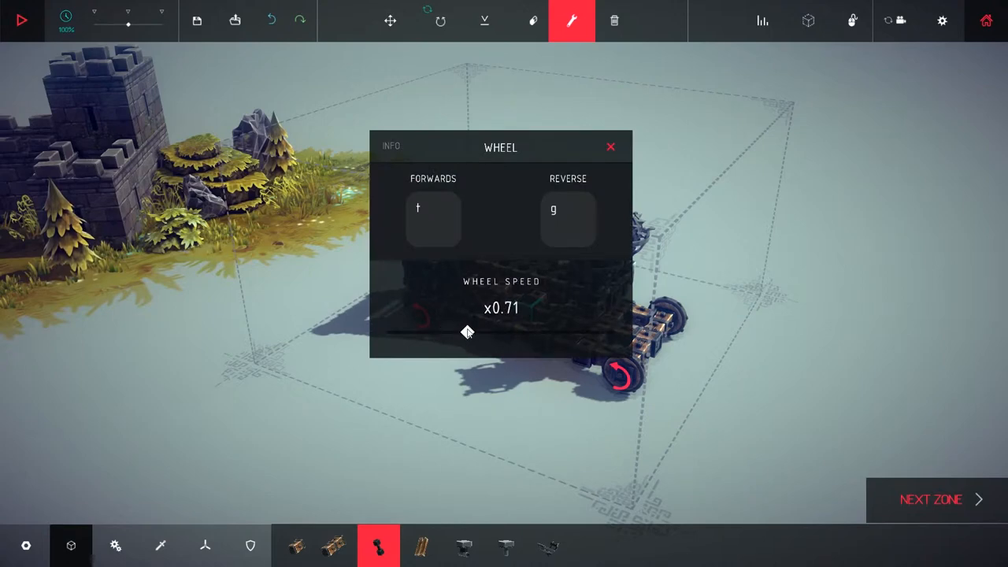
click(610, 147)
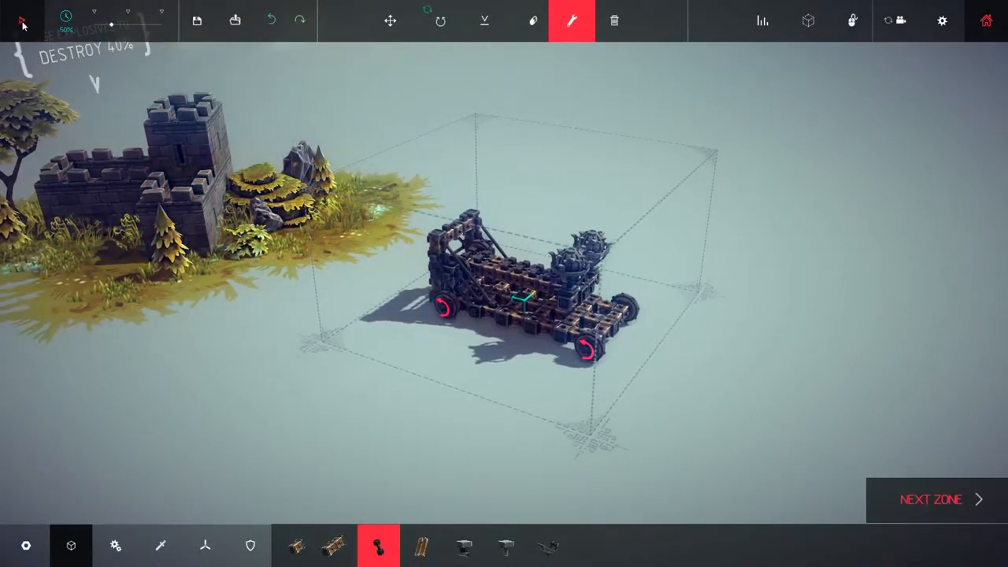
Run repeated test launches against Thinside Fort, ending with the one that destroys it.
click(21, 20)
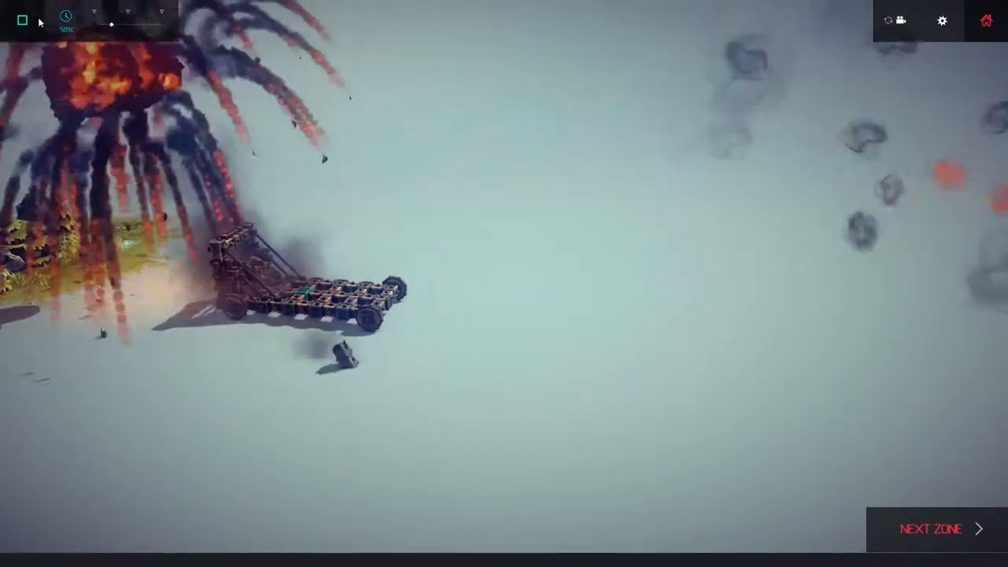
click(21, 21)
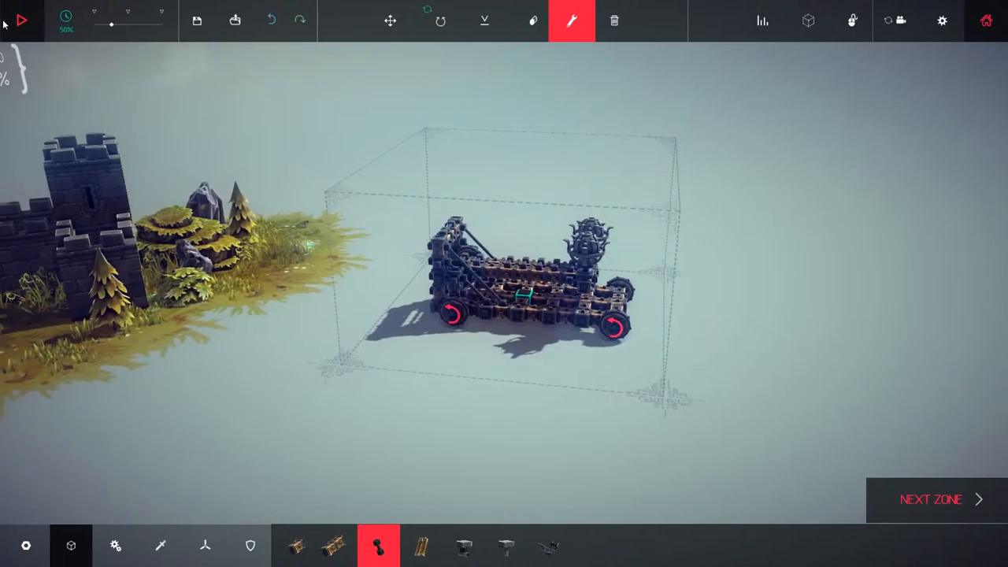
click(22, 20)
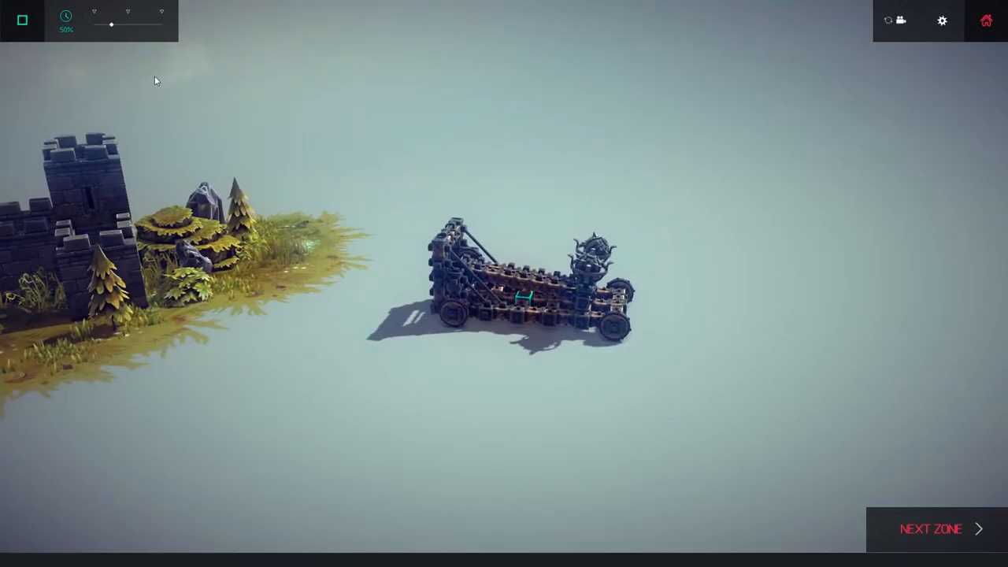
click(22, 20)
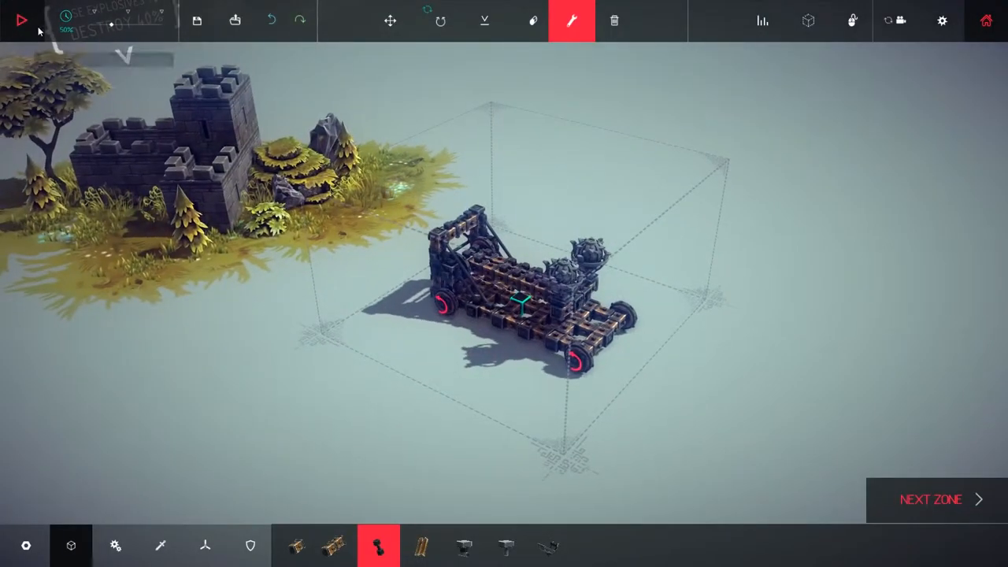
click(21, 20)
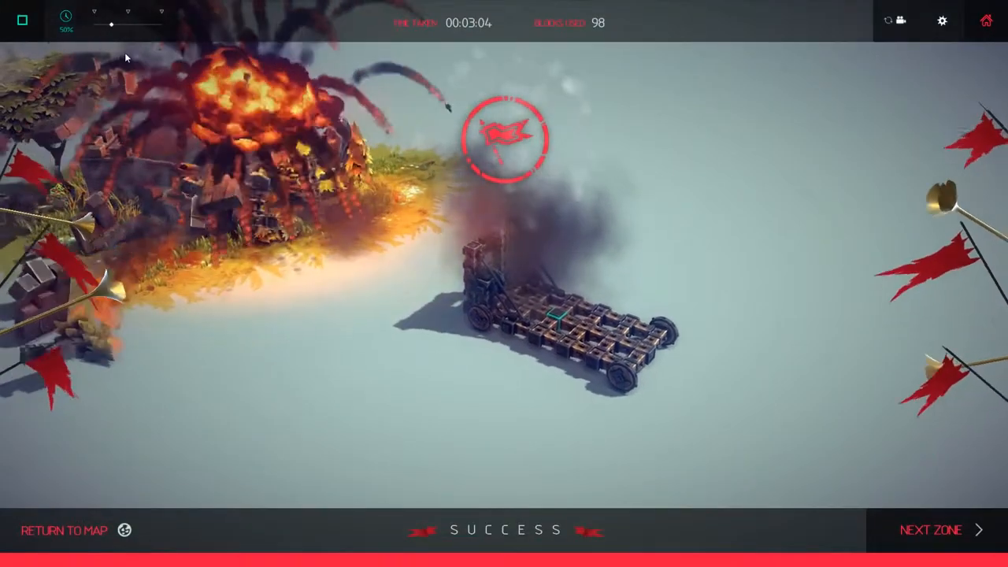
mouse_move(571, 21)
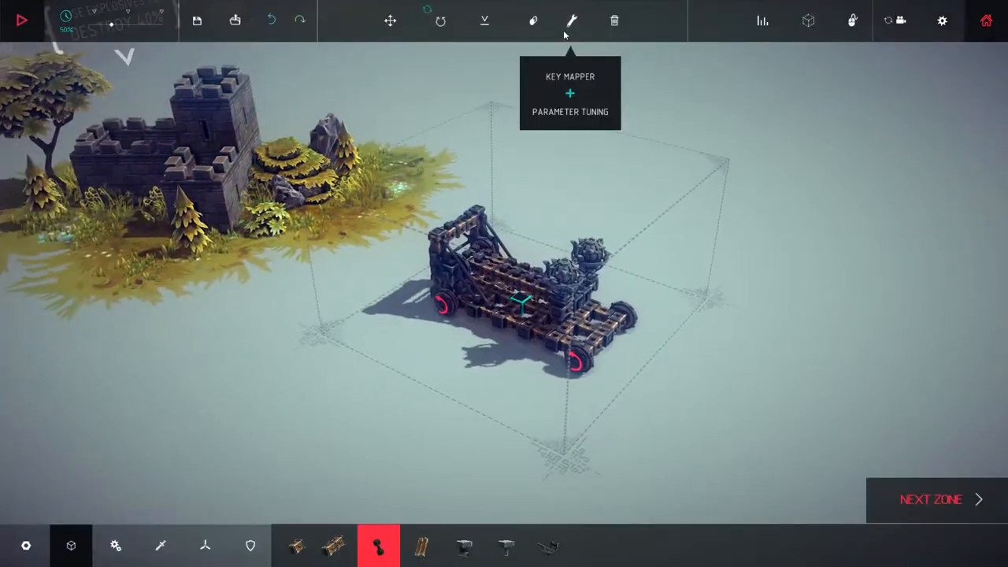
Tune a wheel's speed to x0.80 with the Key Mapper and close its settings.
click(571, 20)
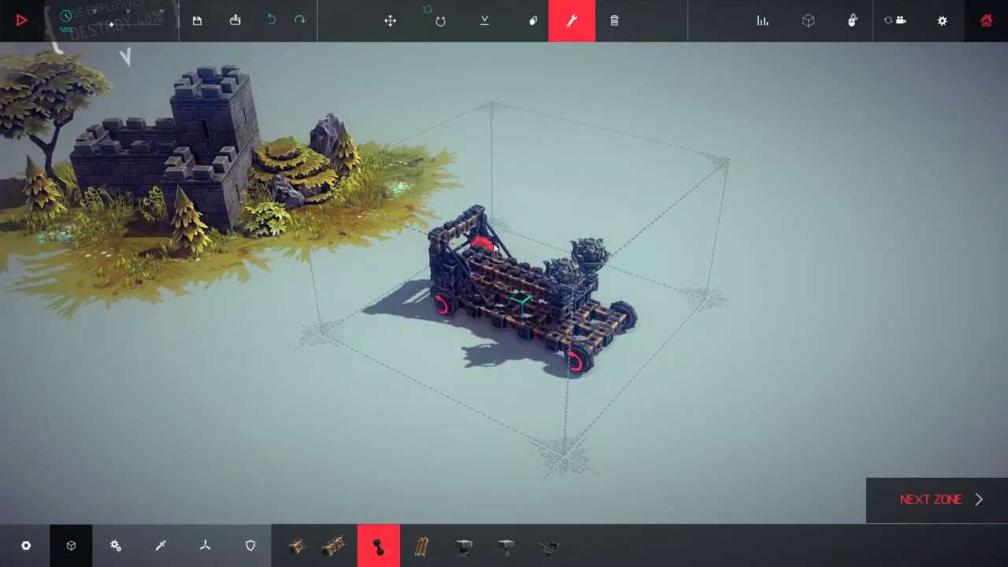
click(473, 244)
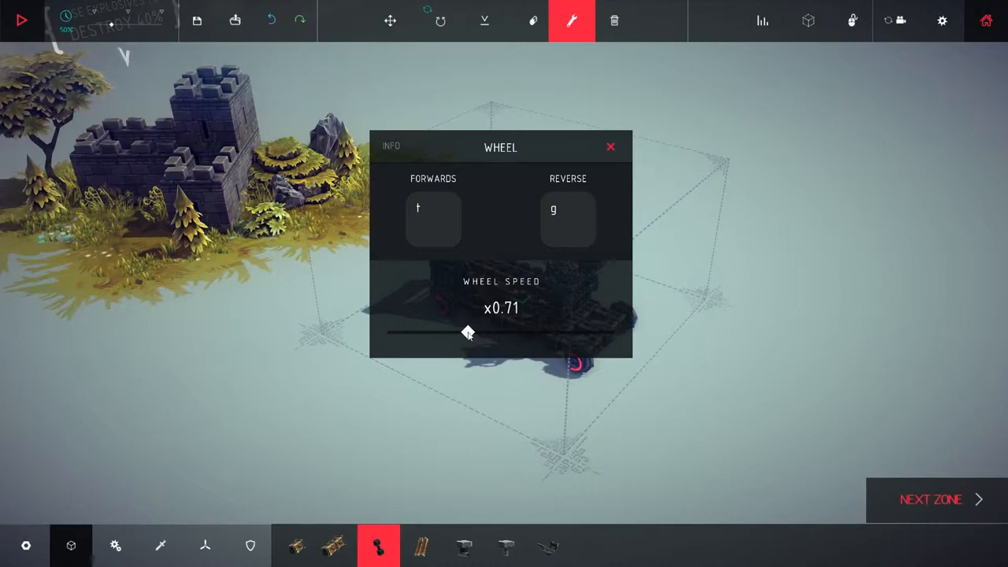
drag(468, 332, 481, 333)
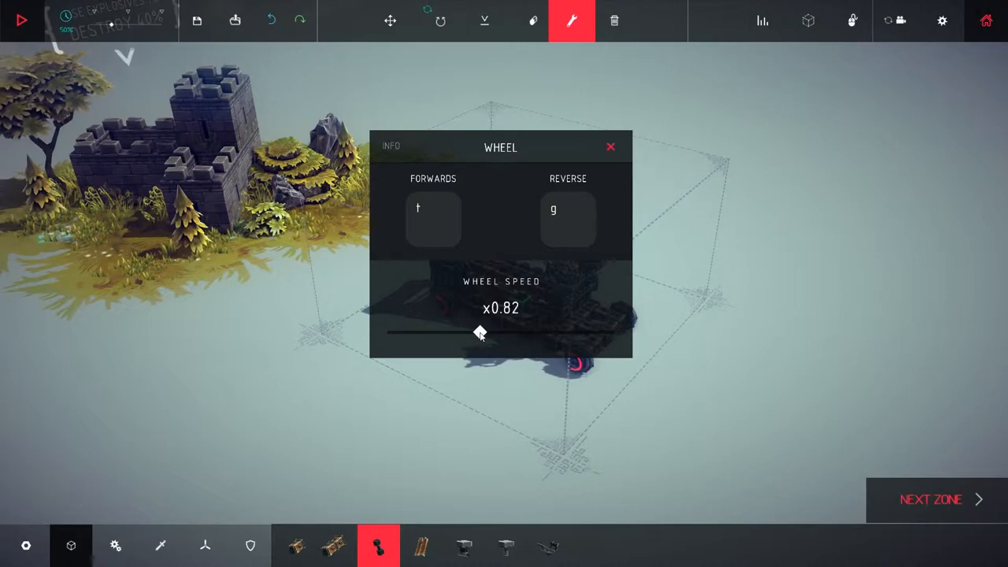
drag(481, 333, 477, 333)
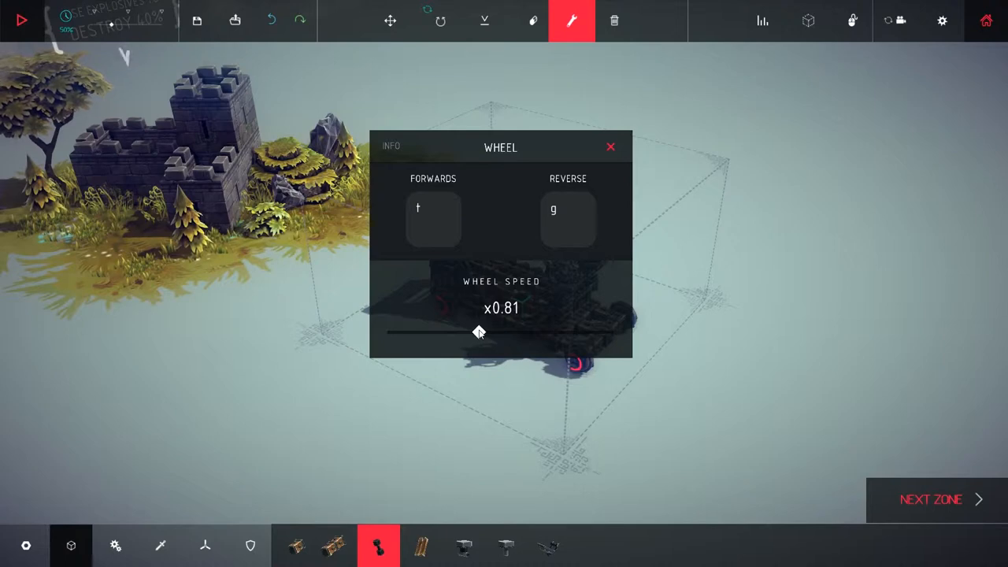
drag(480, 332, 478, 332)
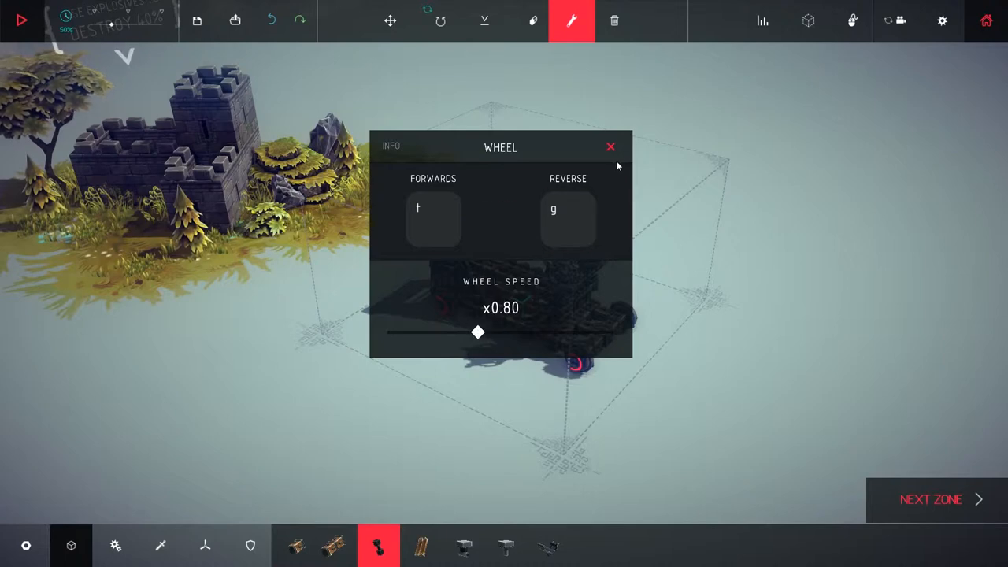
drag(478, 331, 466, 332)
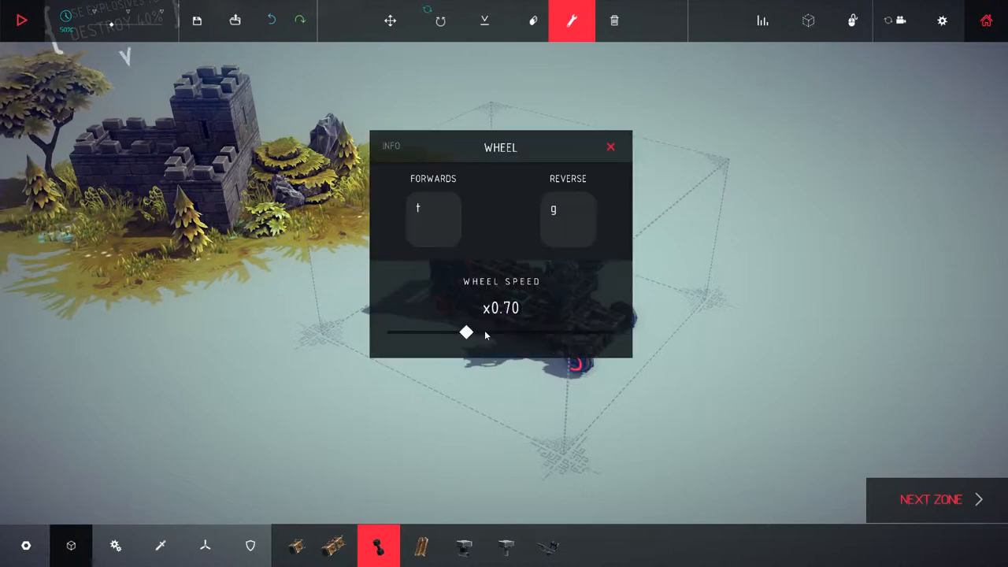
drag(467, 331, 479, 331)
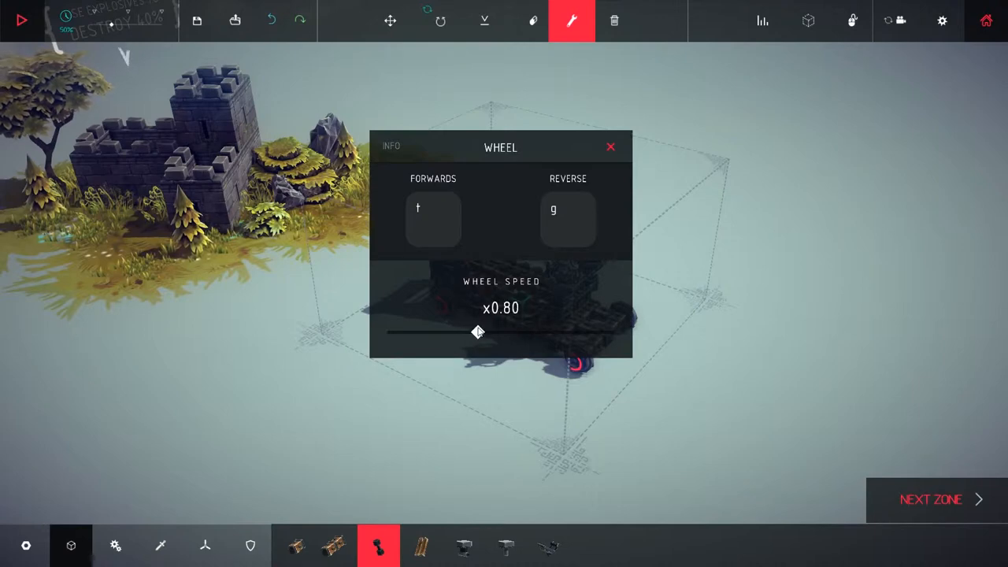
click(611, 147)
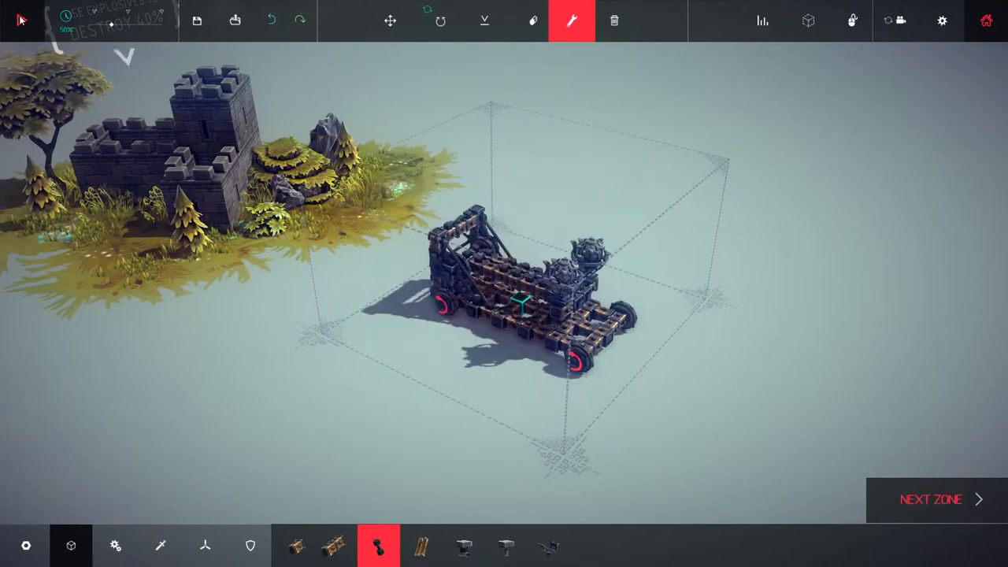
Start a live test run of the wheeled catapult against Thinside Fort.
click(571, 20)
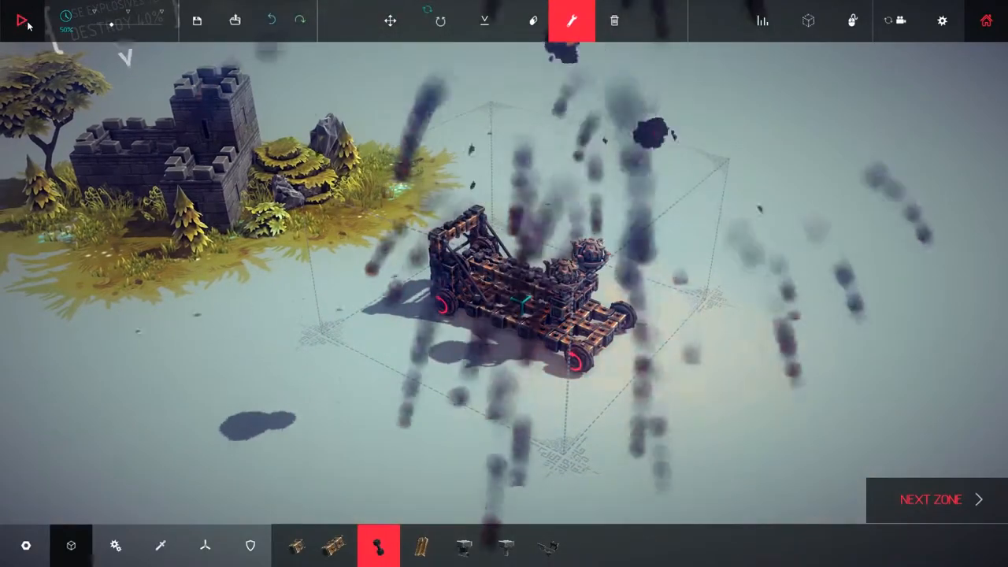
click(22, 21)
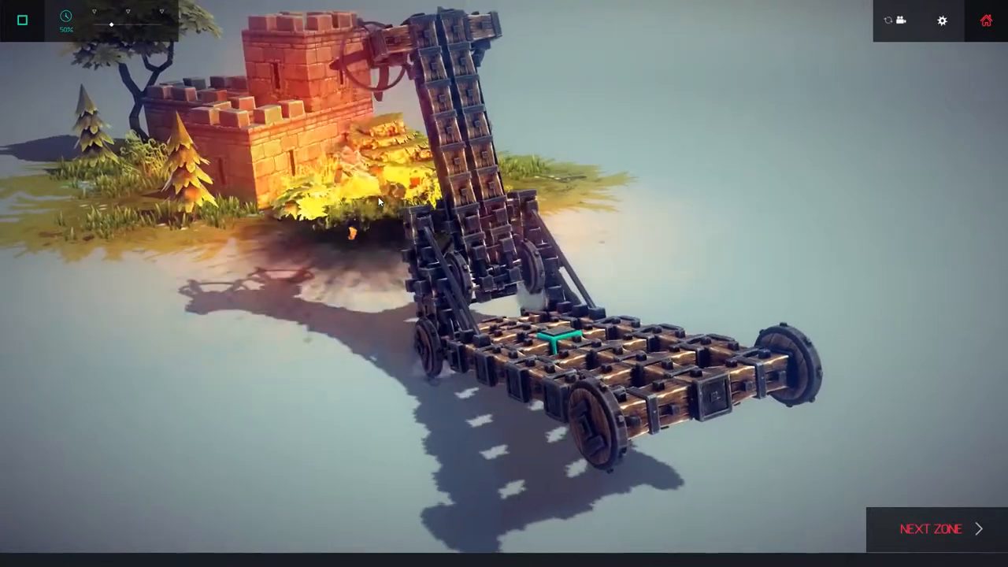
Stop the run, set Wheel Speed to x1.00, and start a fresh test.
click(21, 19)
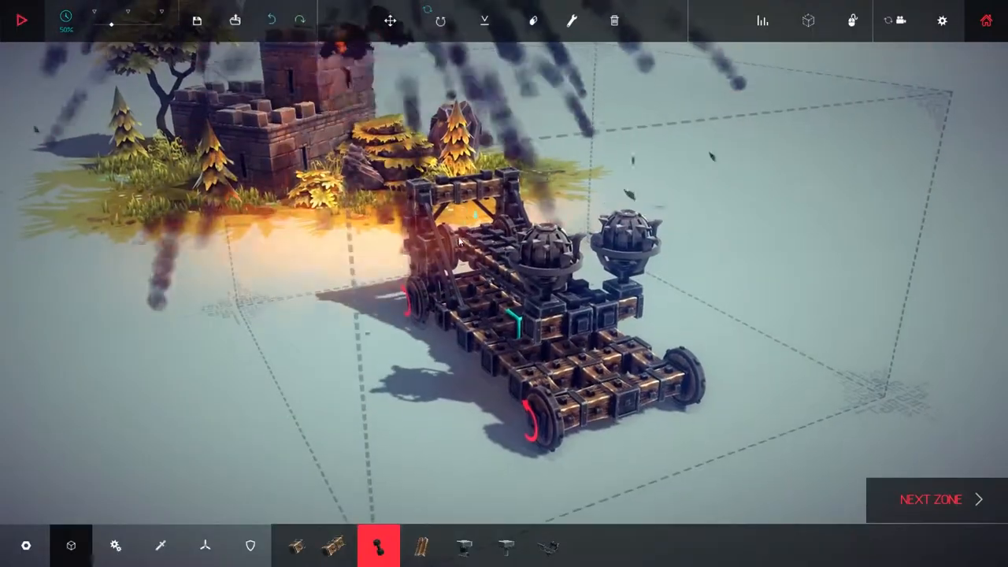
click(572, 20)
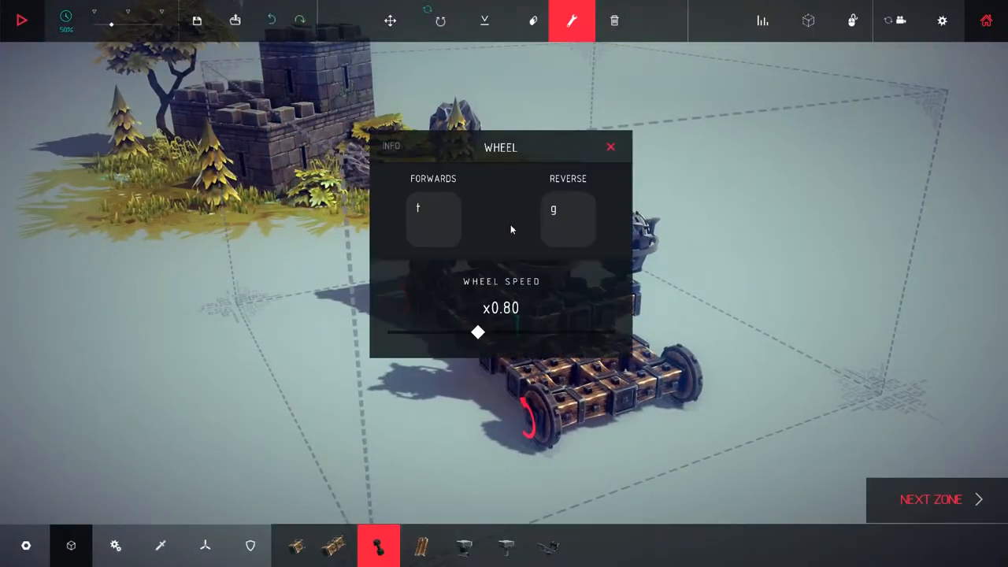
drag(476, 331, 500, 331)
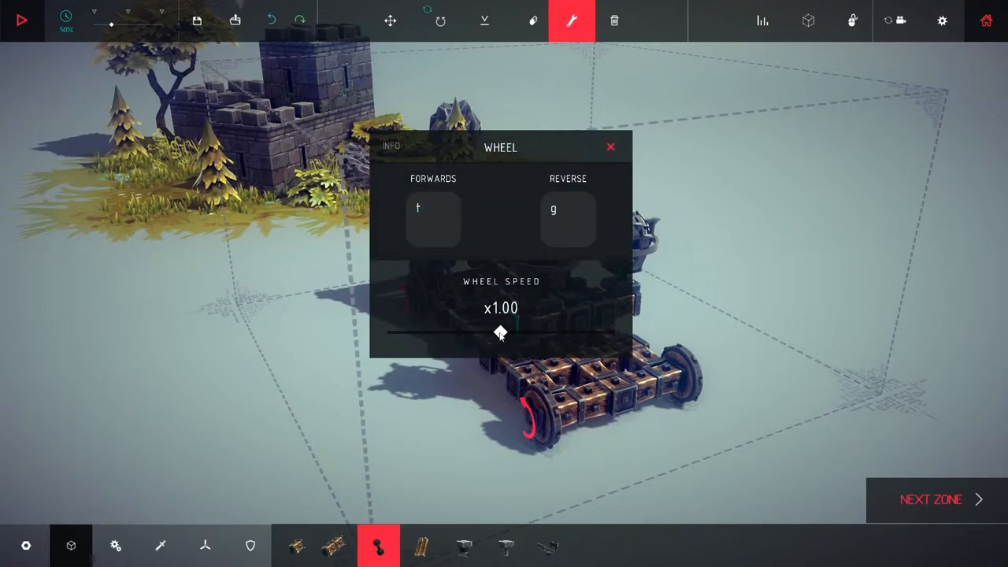
click(610, 147)
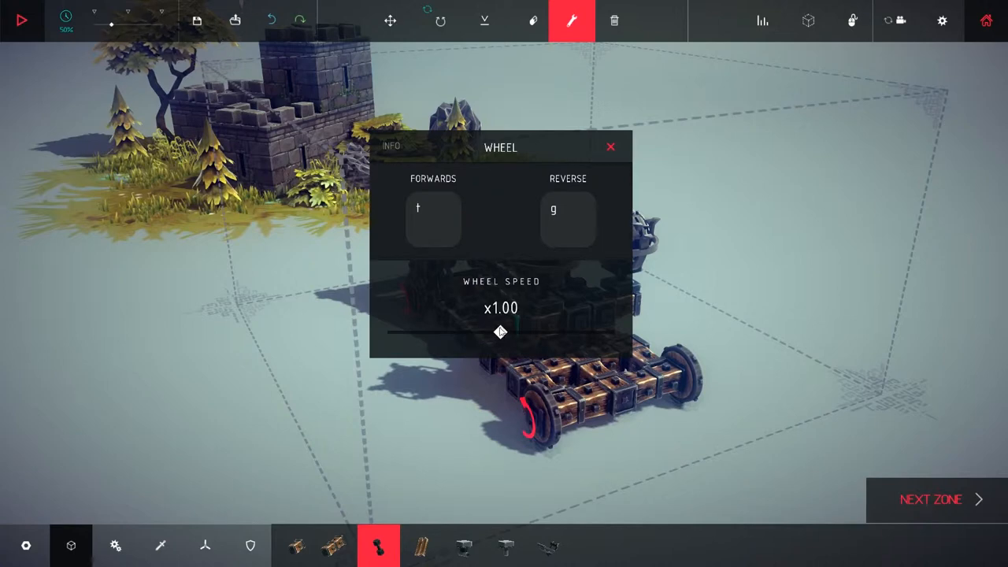
click(610, 146)
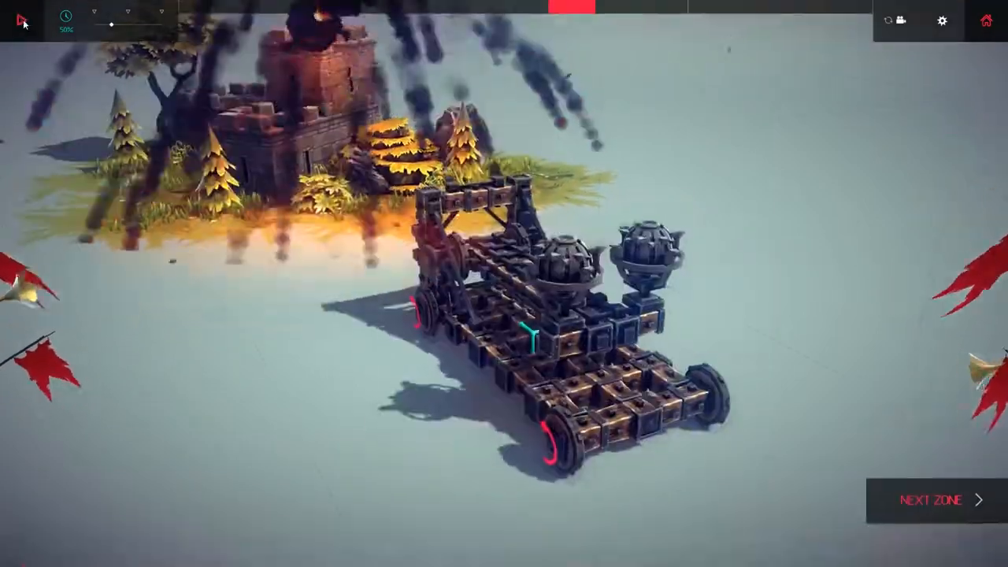
Stop the run and tune the Wheel Speed slider to about x1.42.
click(21, 20)
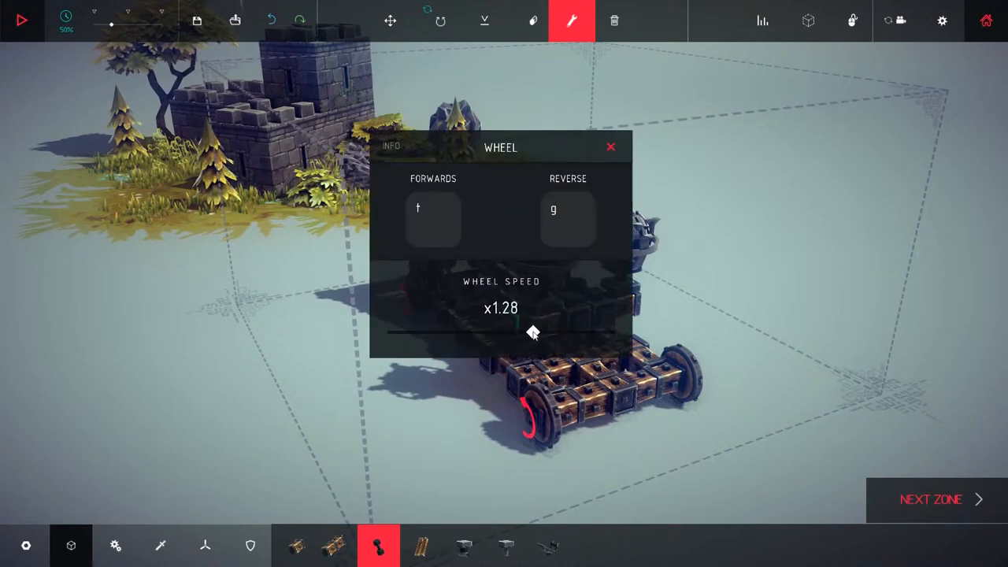
drag(531, 332, 544, 333)
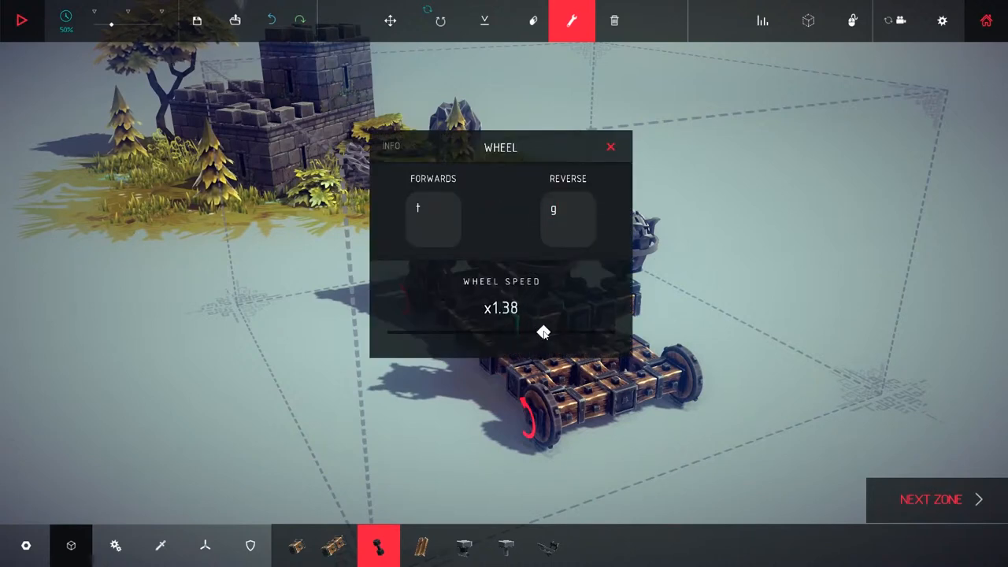
click(610, 147)
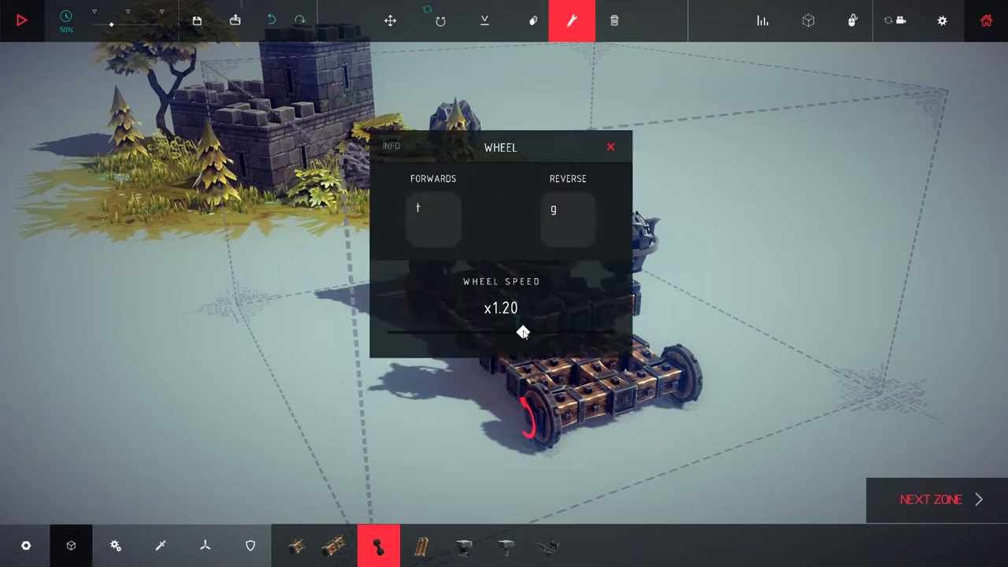
drag(523, 331, 549, 332)
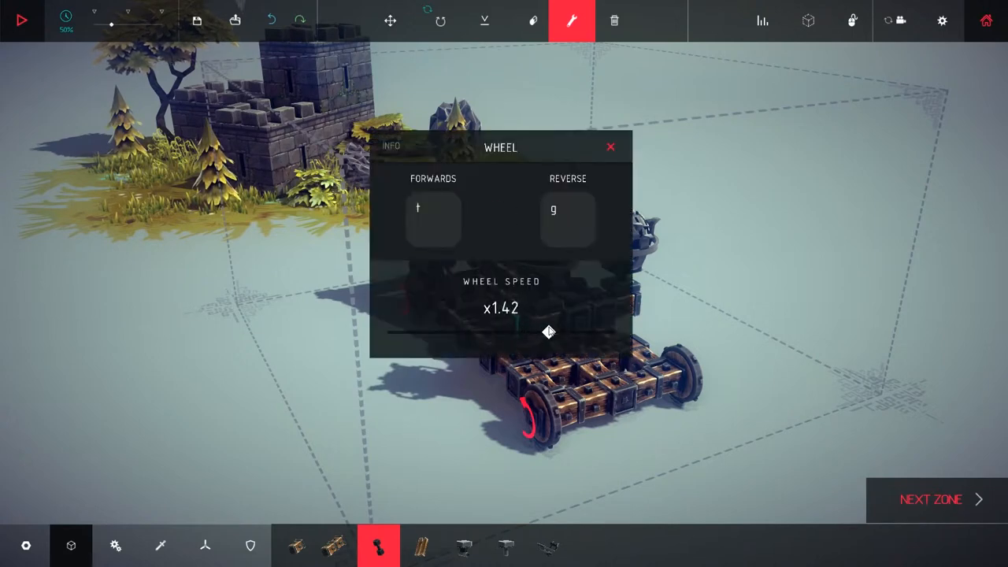
click(610, 147)
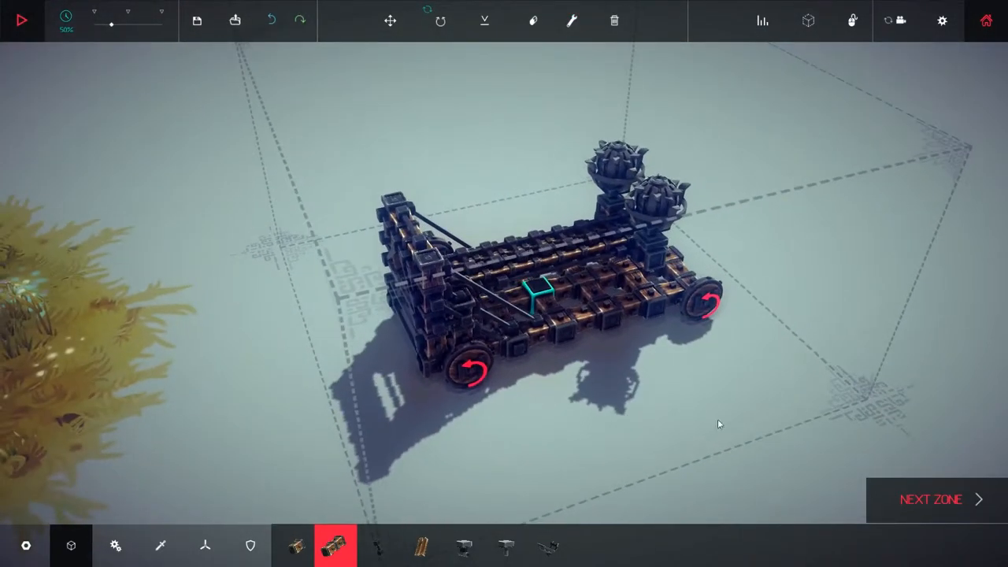
Extend the base sideways with blocks, remove stray parts, and attach extra wheels.
click(618, 331)
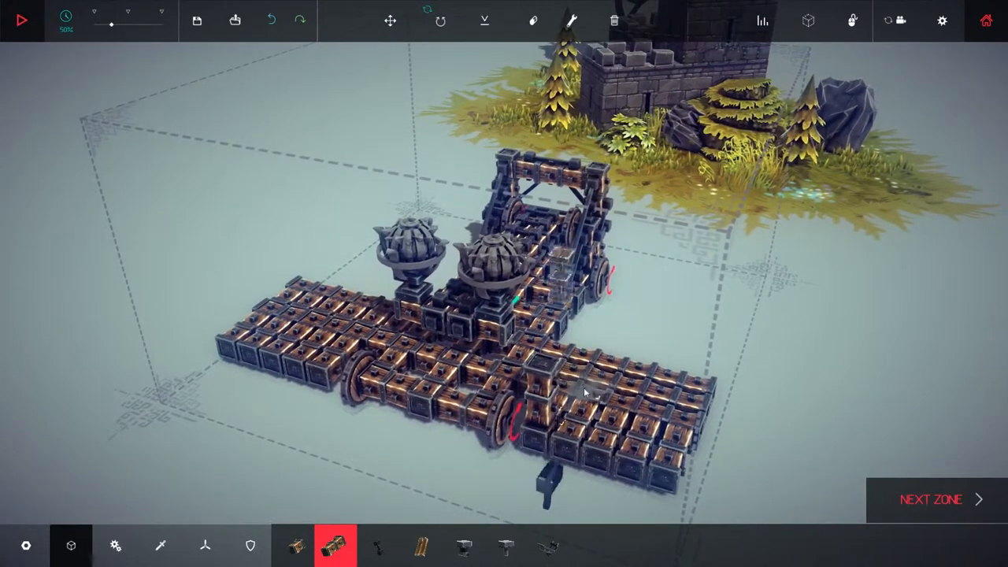
click(533, 21)
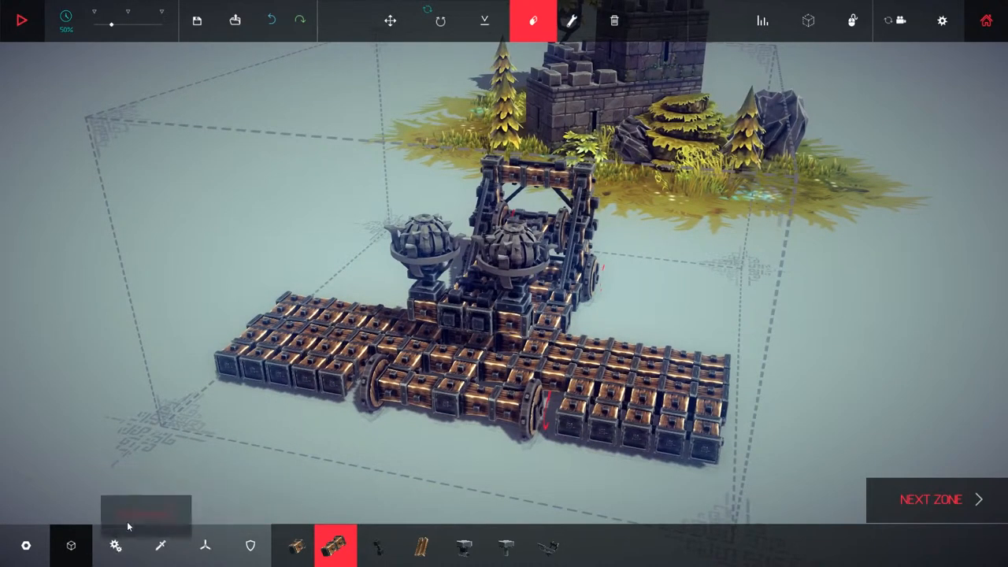
mouse_move(115, 545)
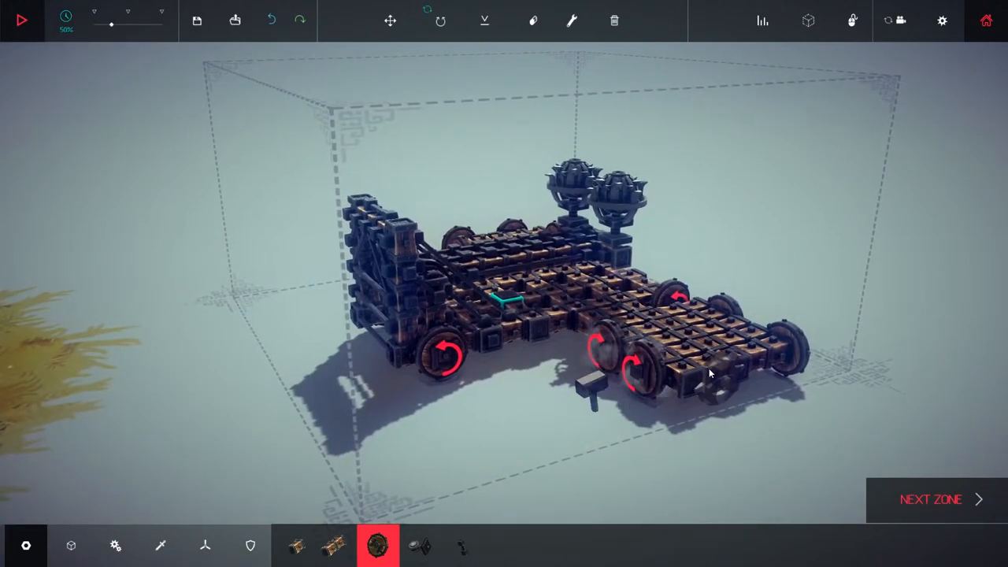
click(335, 545)
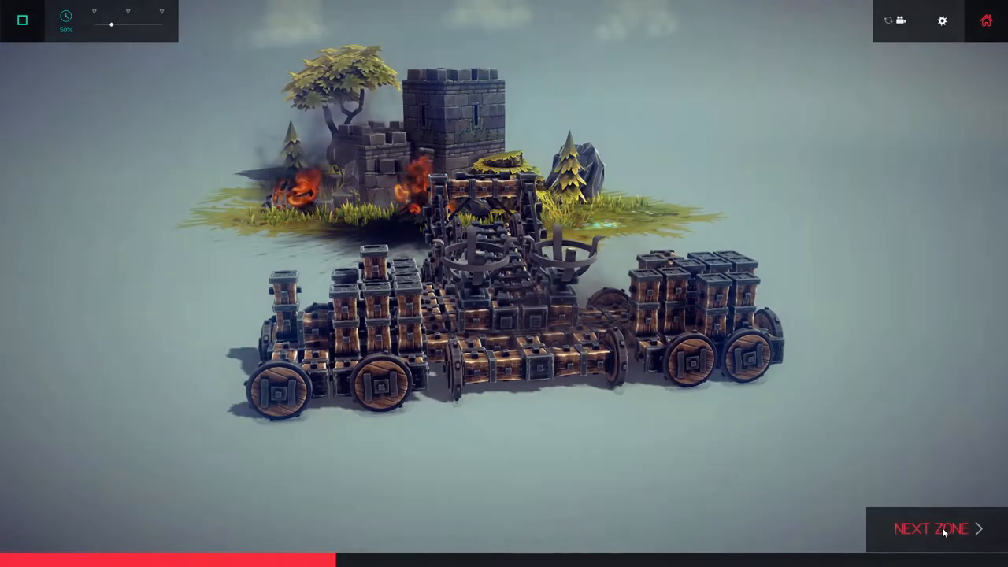
Advance to the next zone after Thinside Fort is destroyed.
click(933, 528)
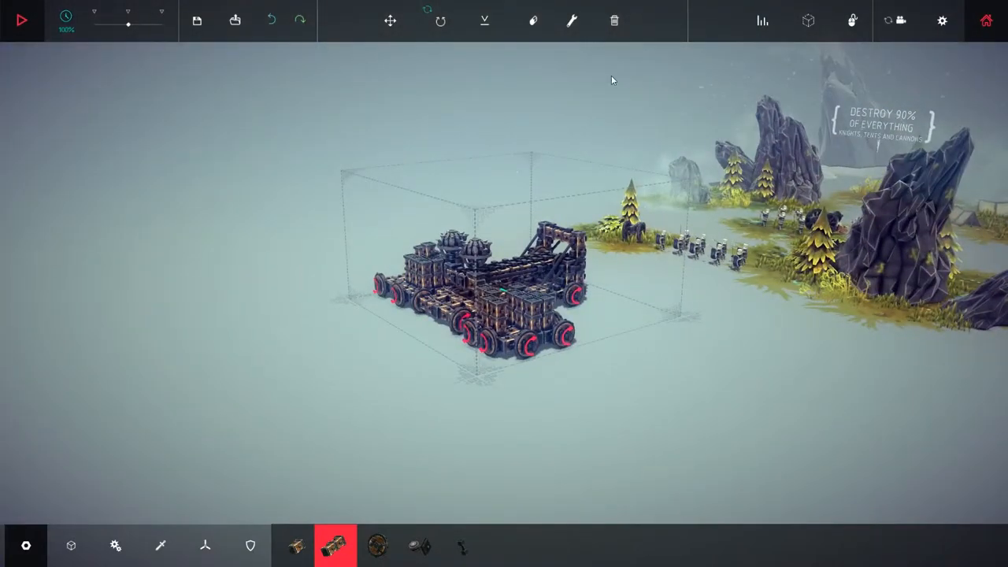
Delete the entire multi-wheeled catapult and confirm.
click(614, 21)
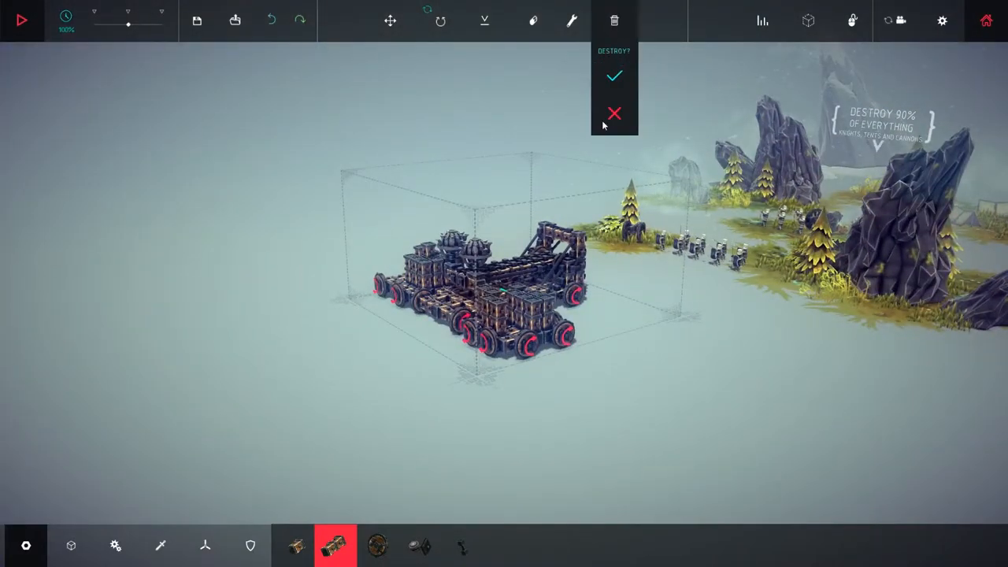
click(615, 76)
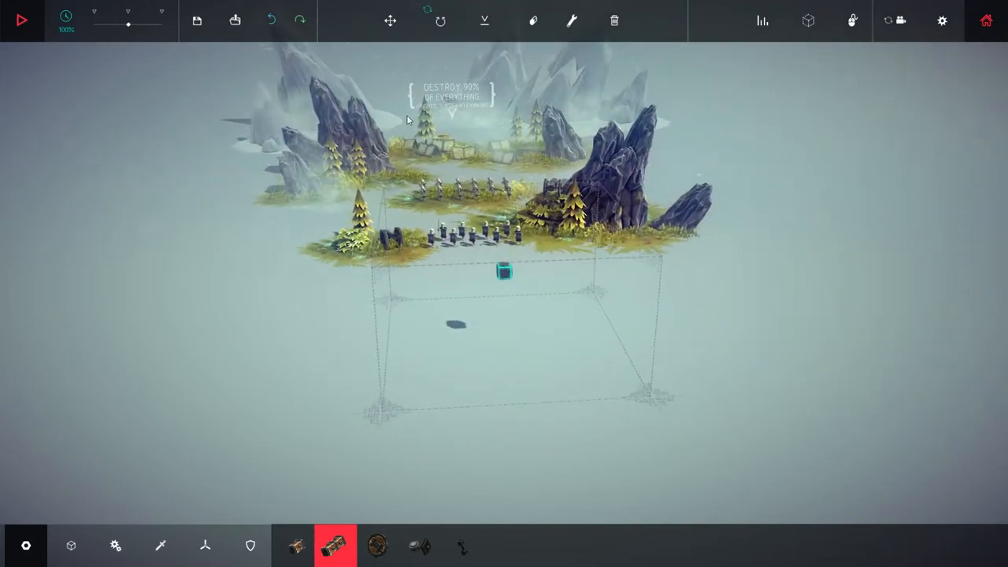